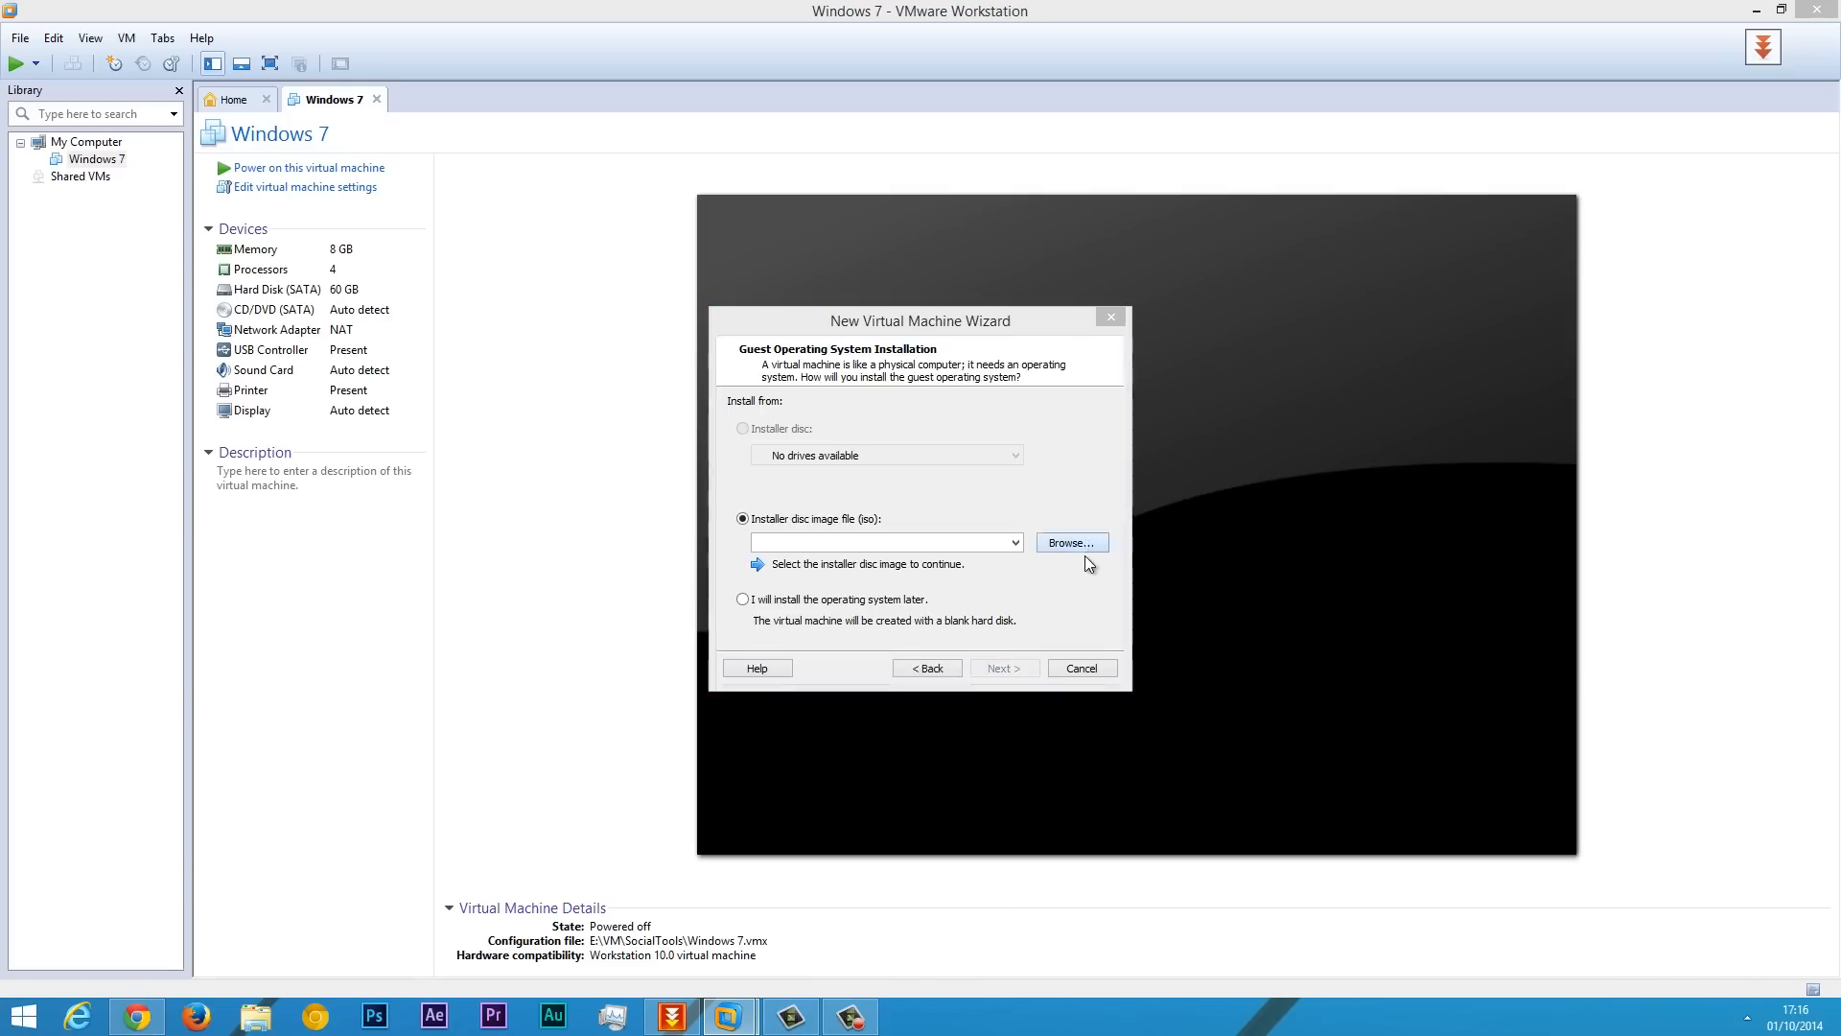
Select the Windows Technical Preview ISO as installer and Windows 8 x64 as guest version.
left_click(1070, 541)
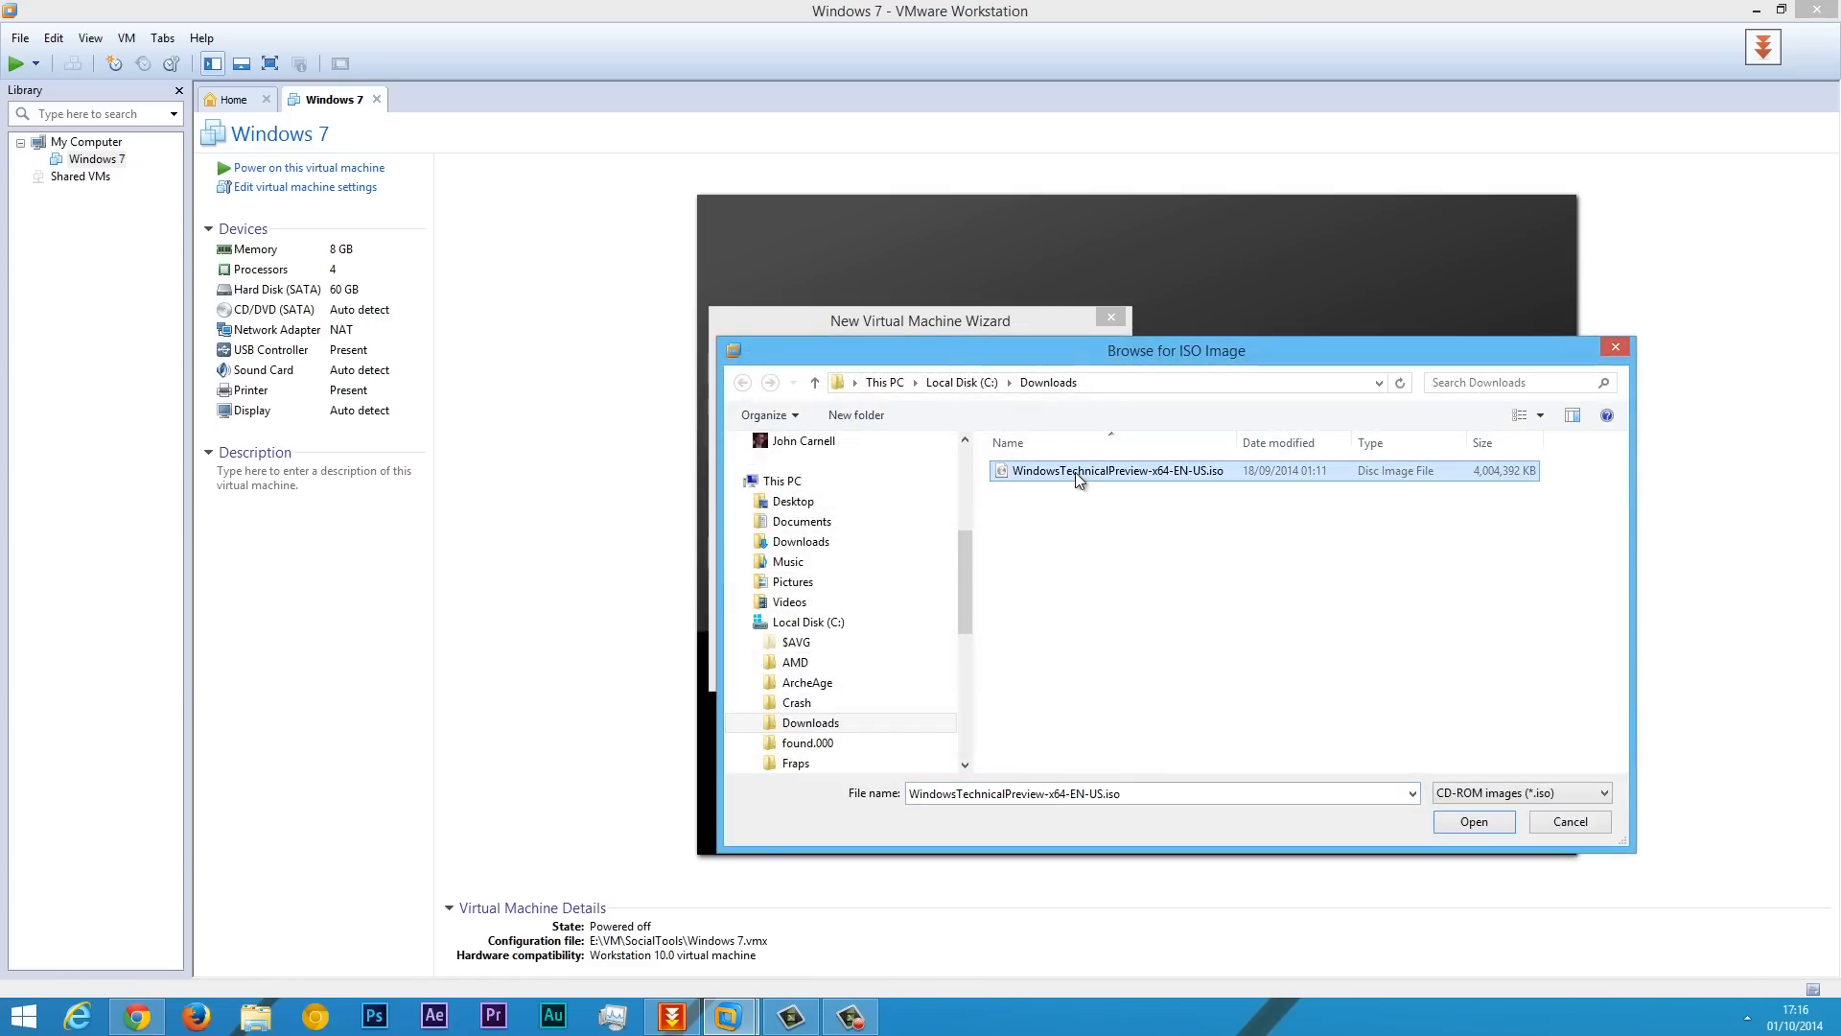
left_click(1473, 821)
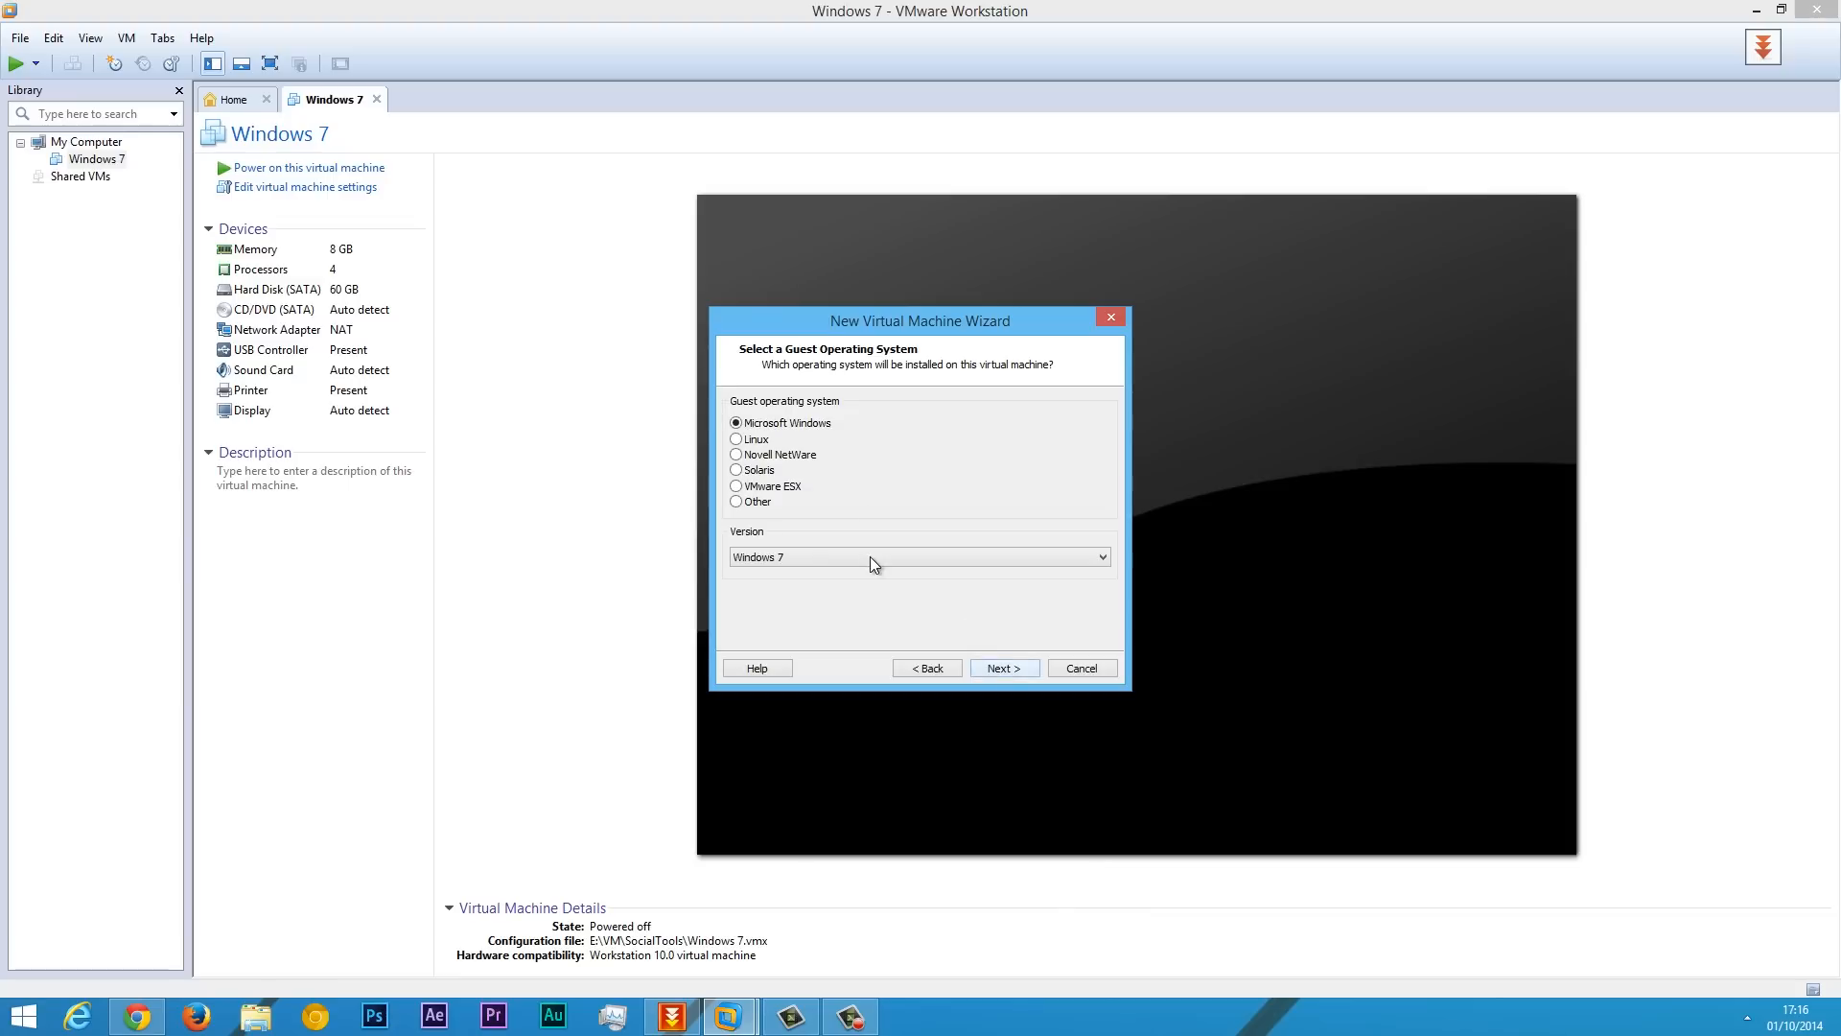
left_click(1001, 667)
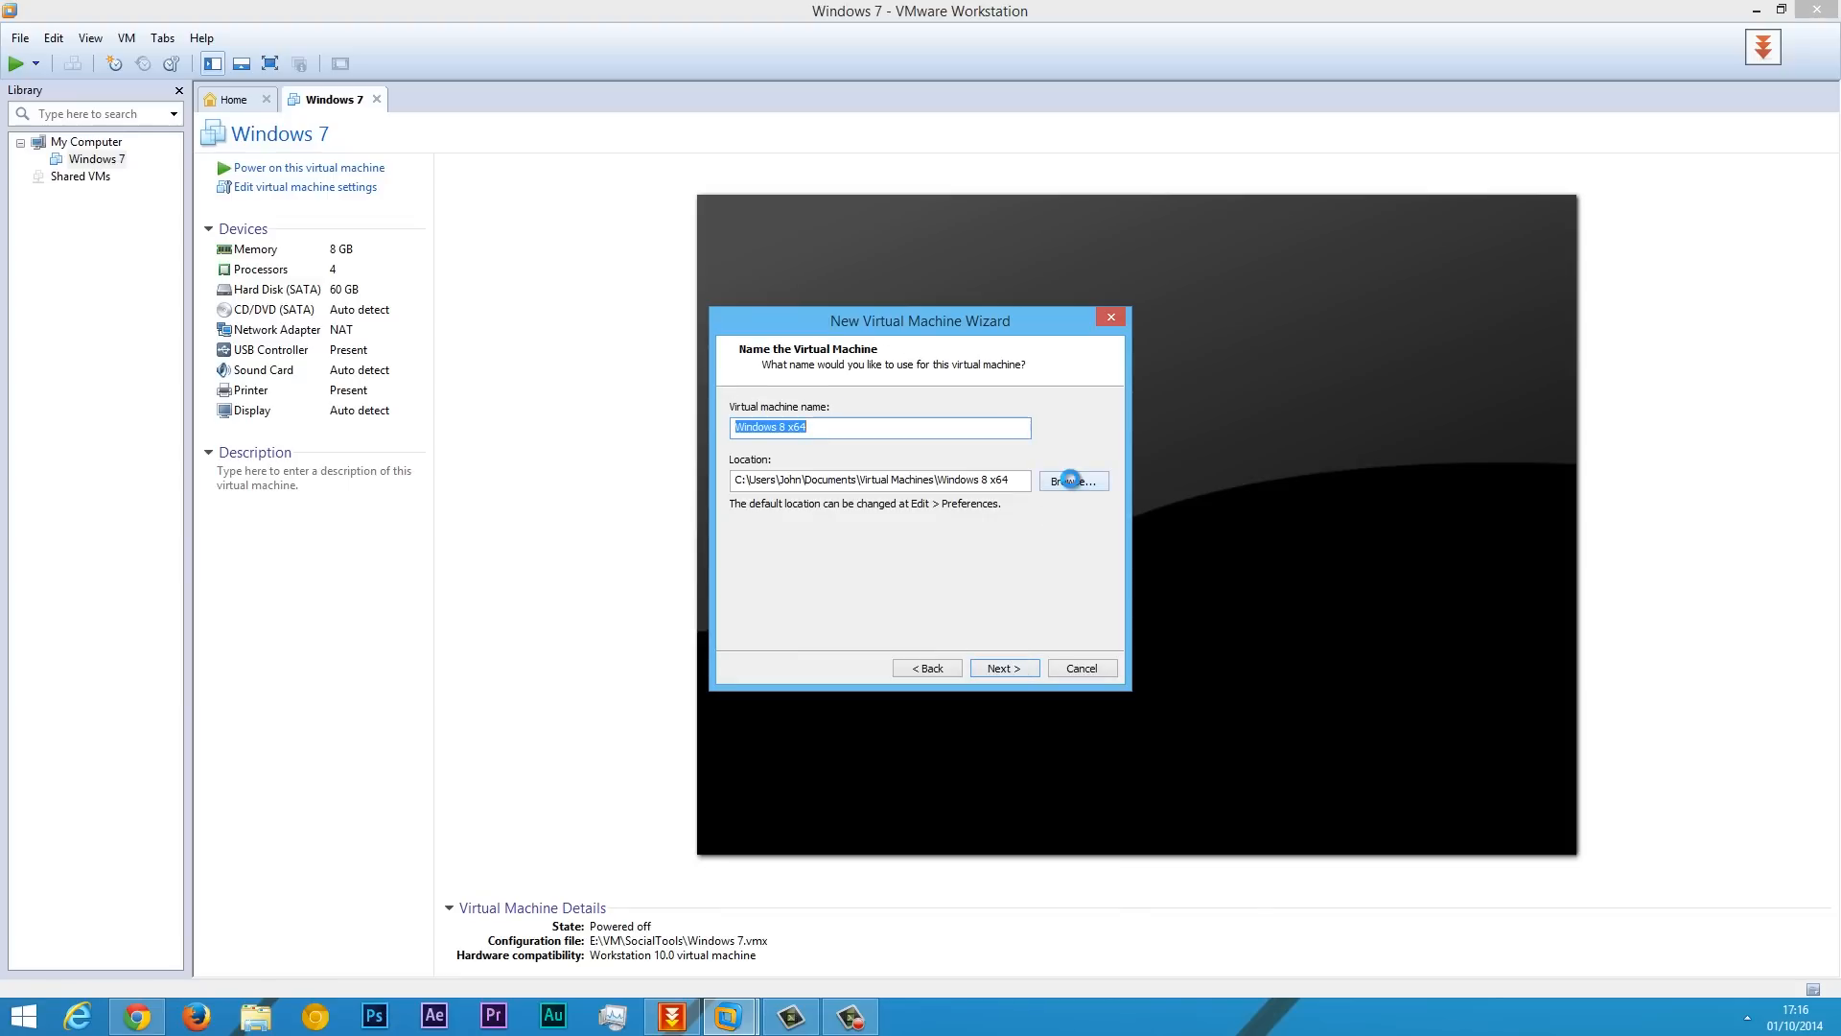
Store the machine in F:\win 10, keep the 60 GB split disk and finish the wizard.
left_click(1070, 479)
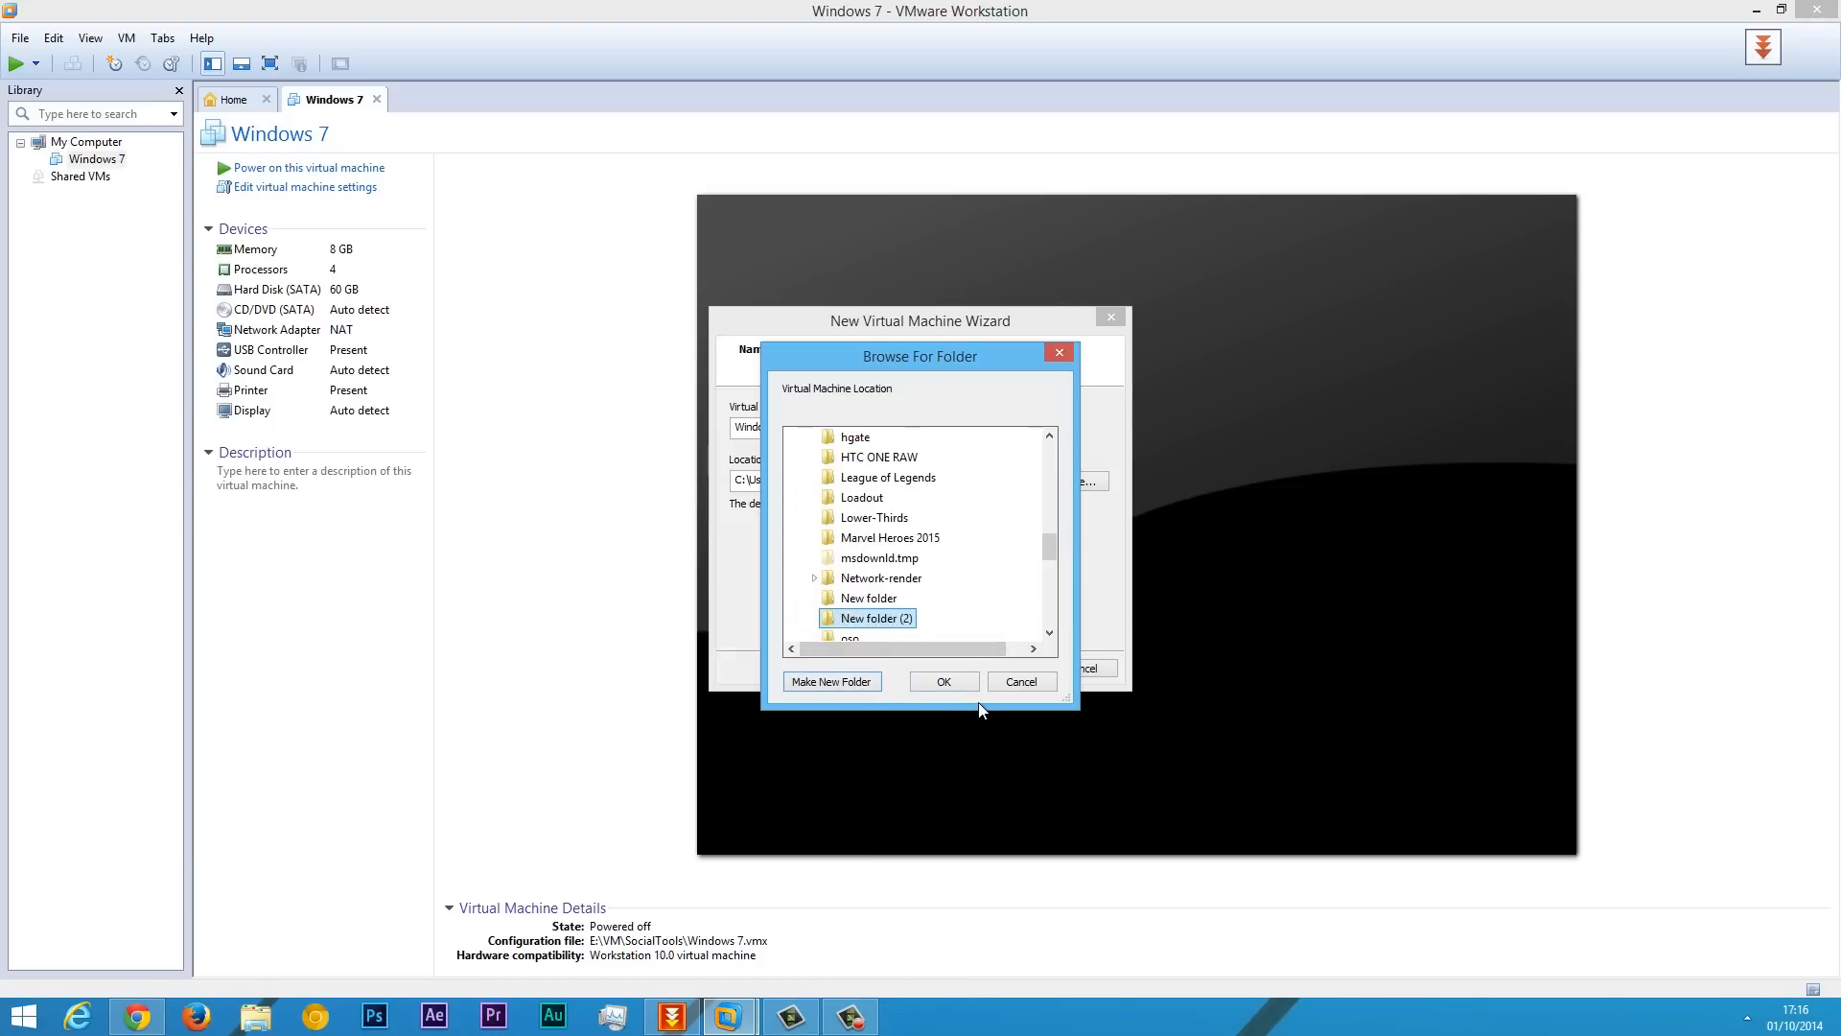
scroll("down", 3)
type("win 10")
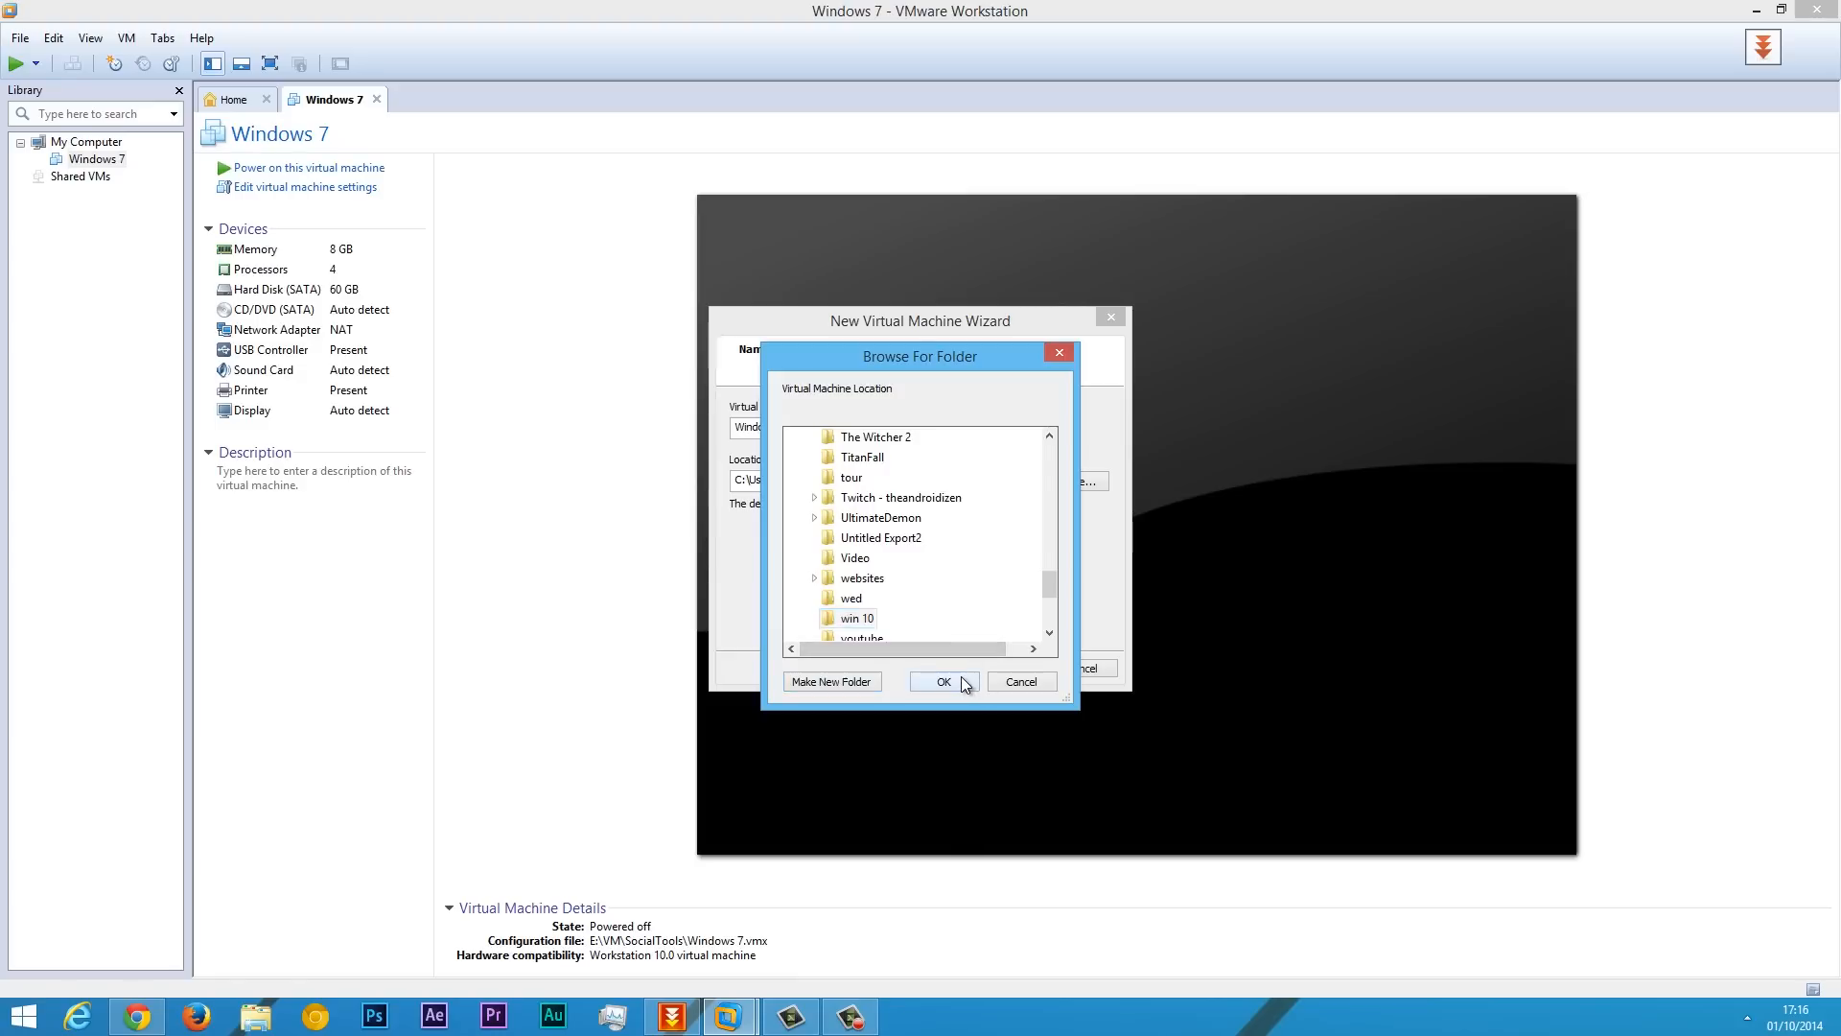
left_click(944, 681)
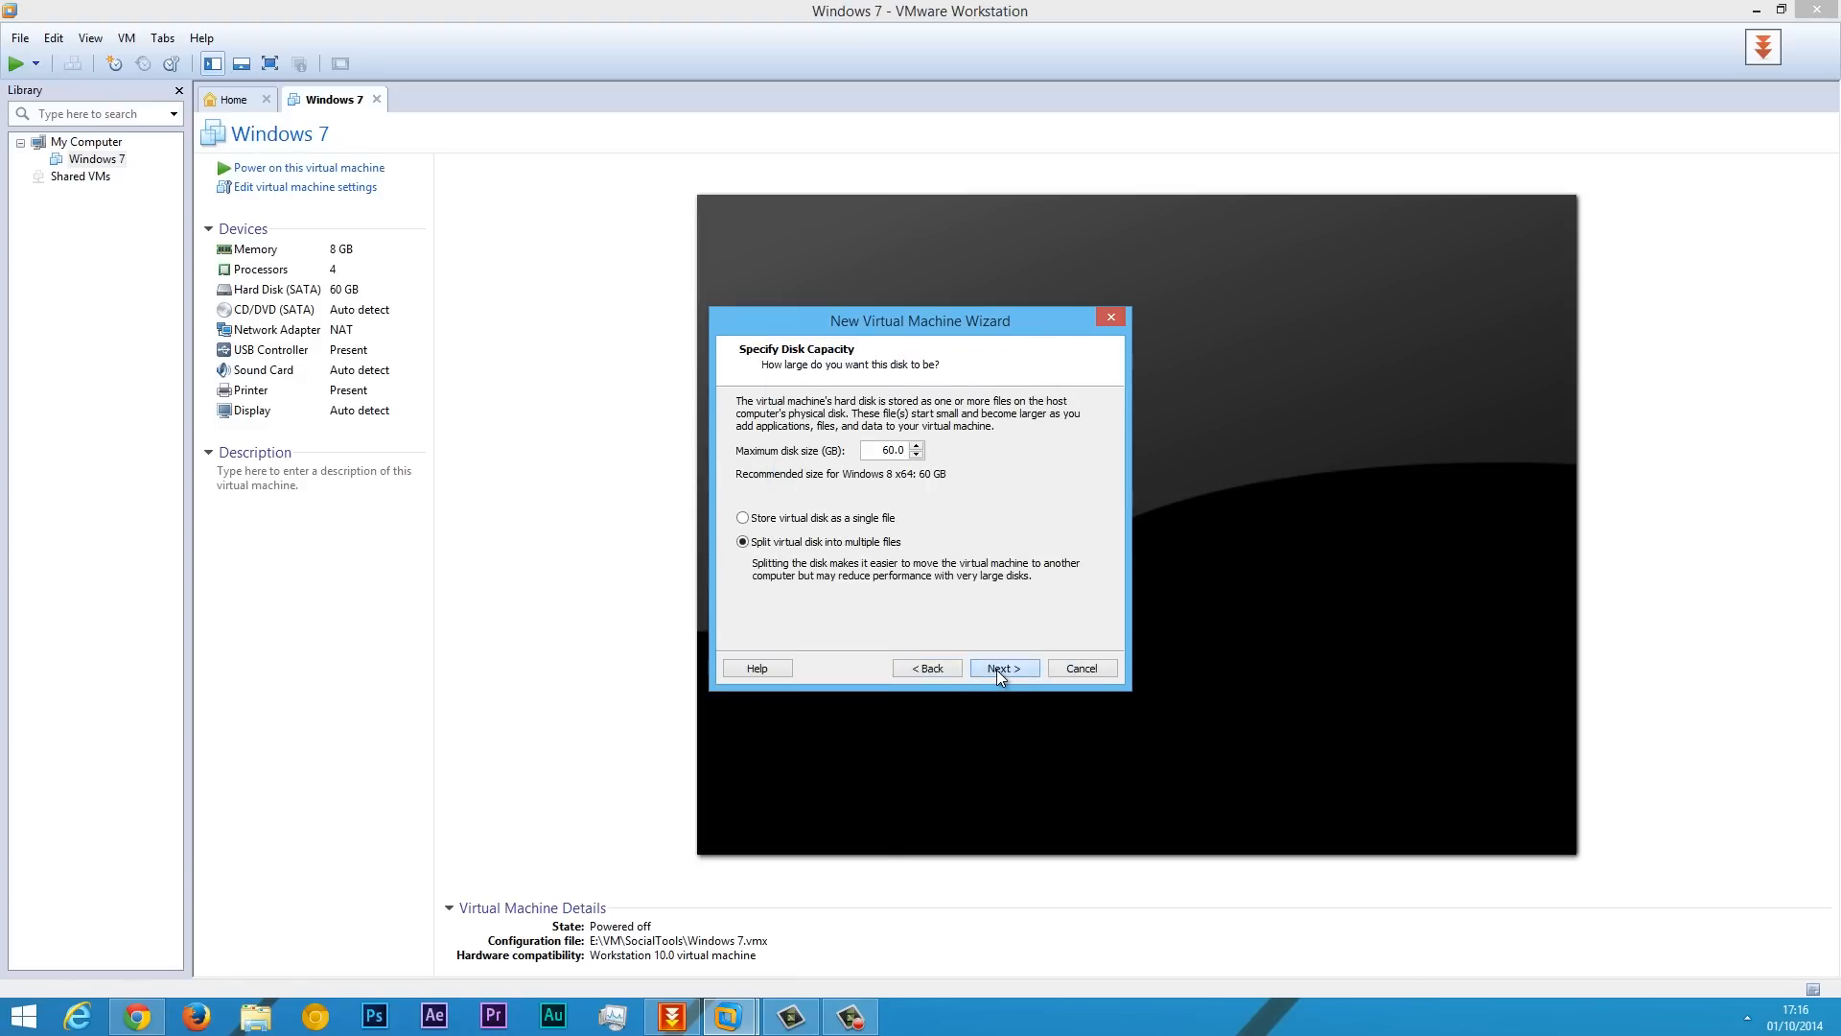
left_click(1001, 667)
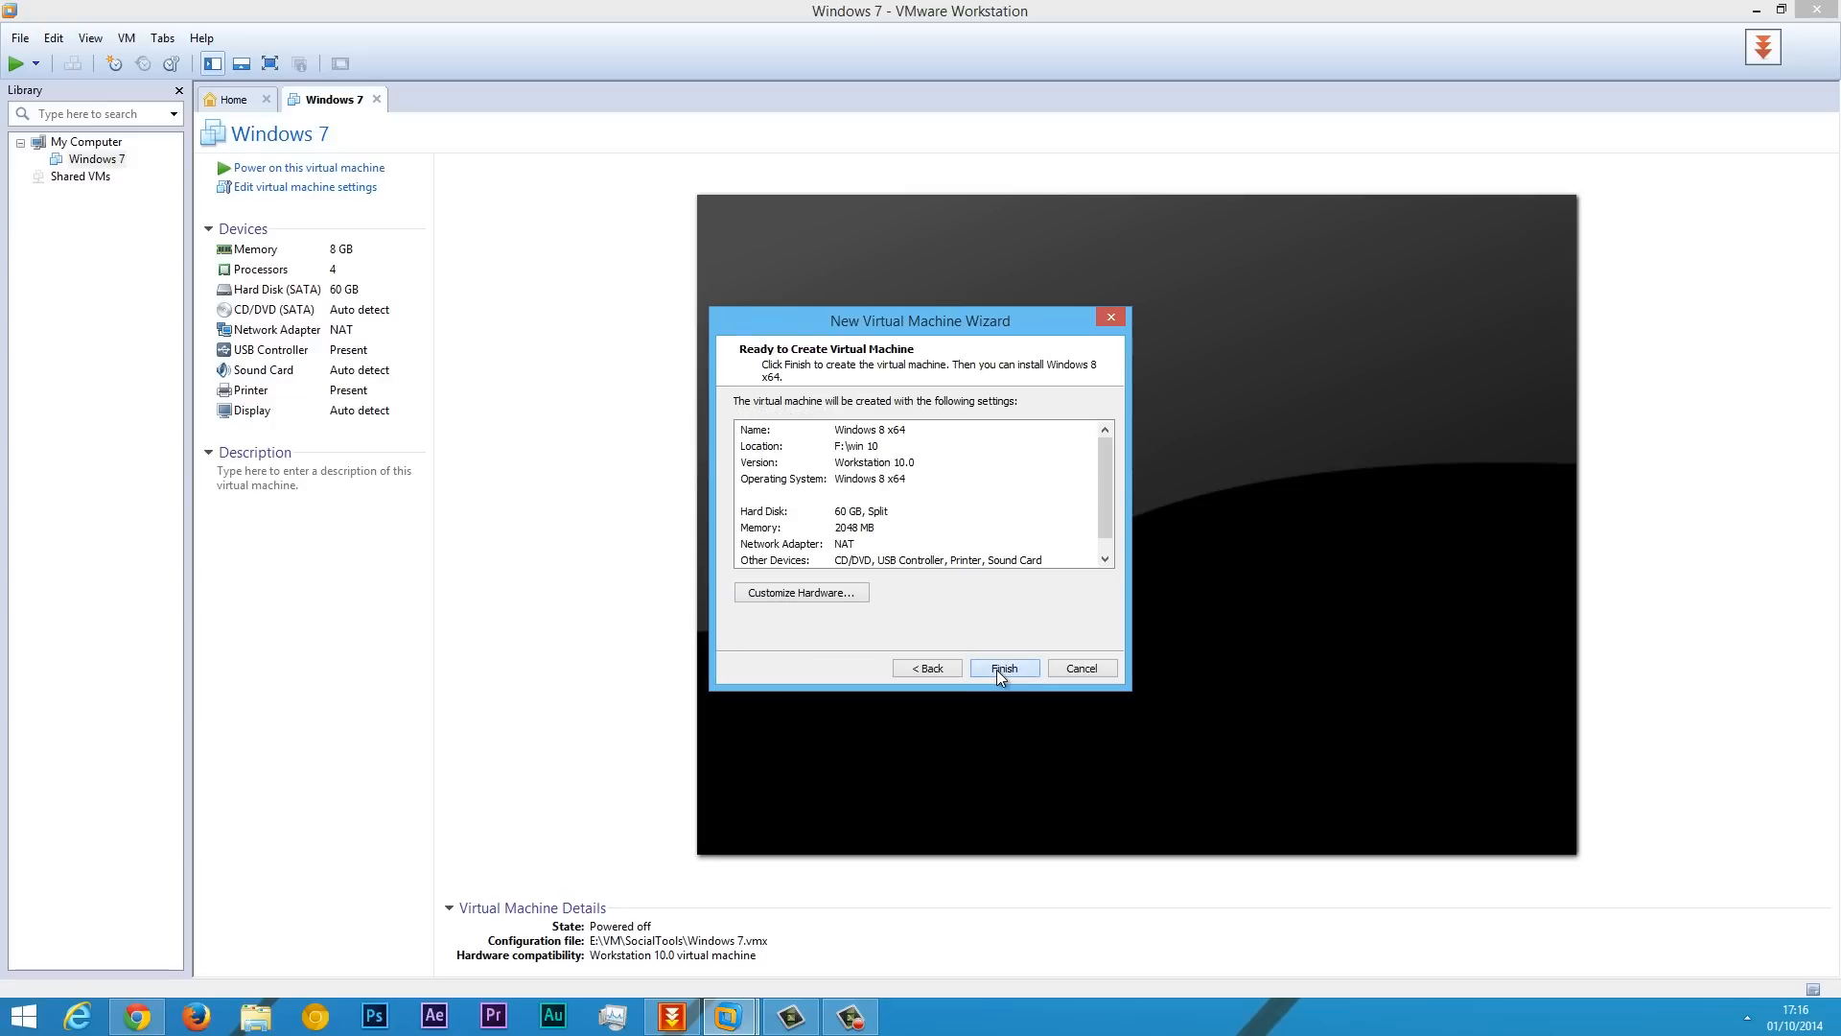
left_click(1001, 667)
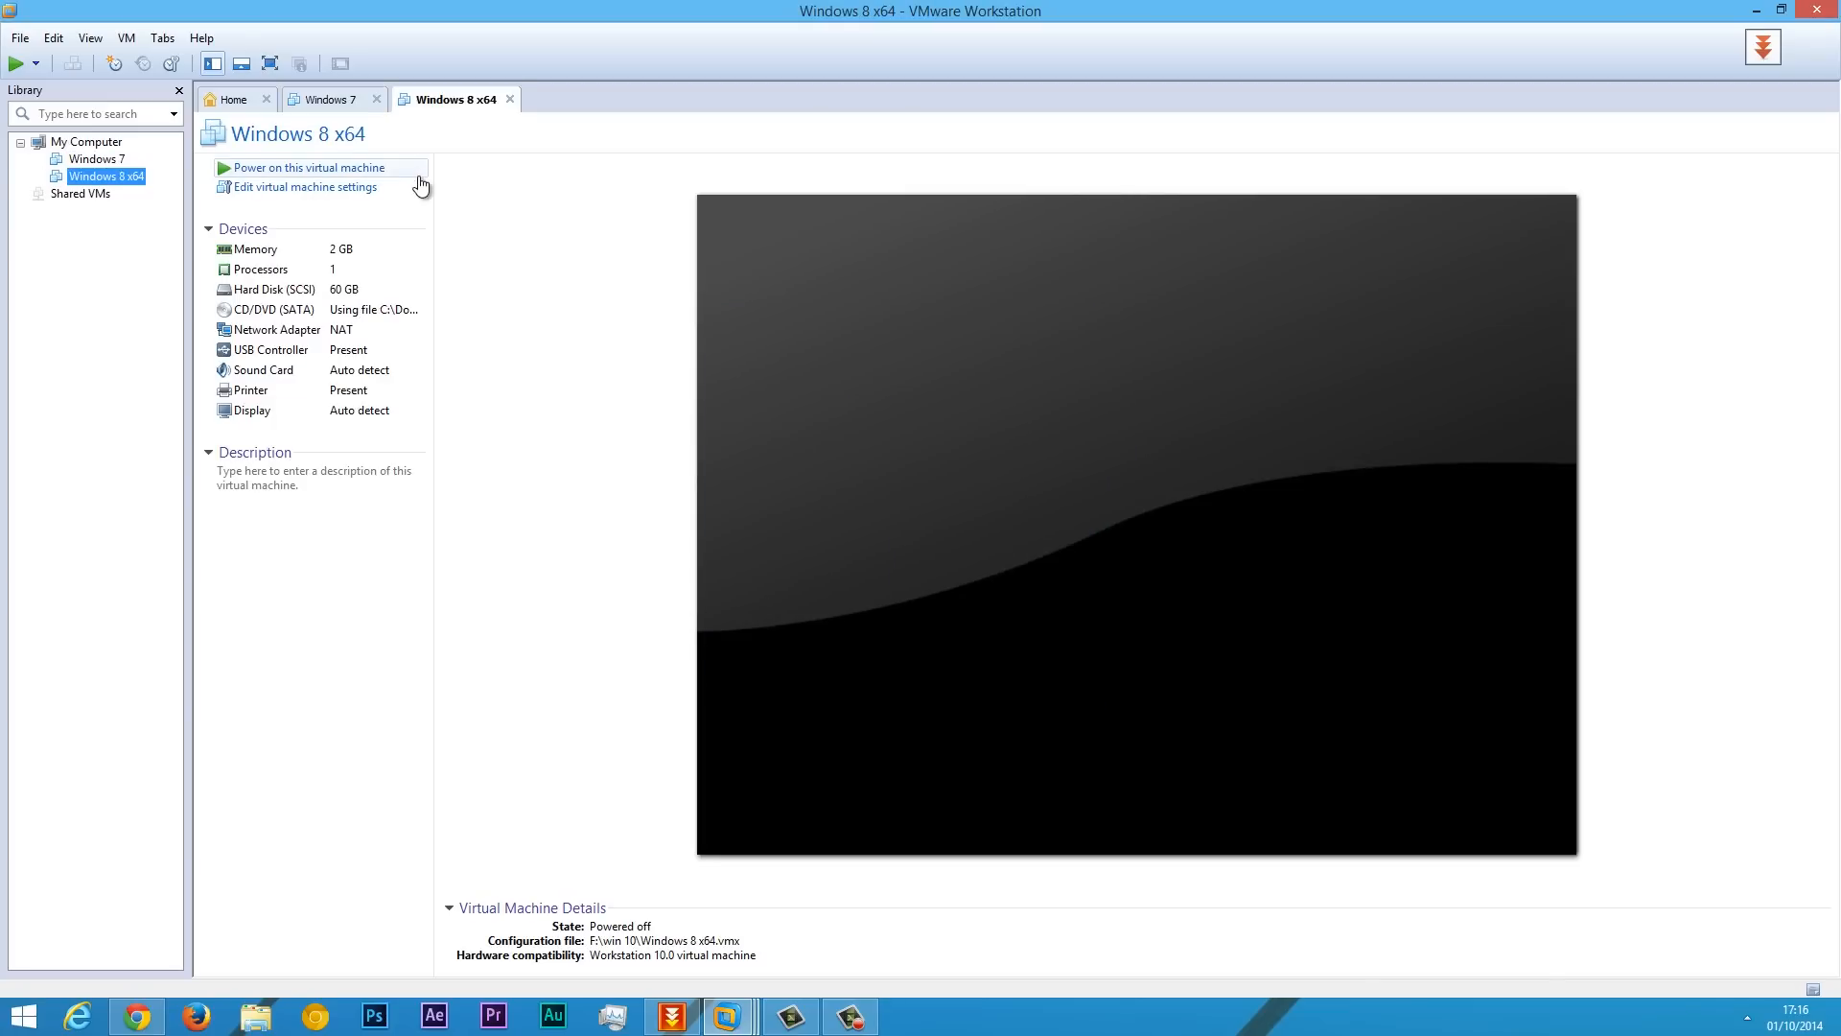
Set memory to 7.5 GB and 2 processors with 2 cores each in the hardware settings.
left_click(250, 249)
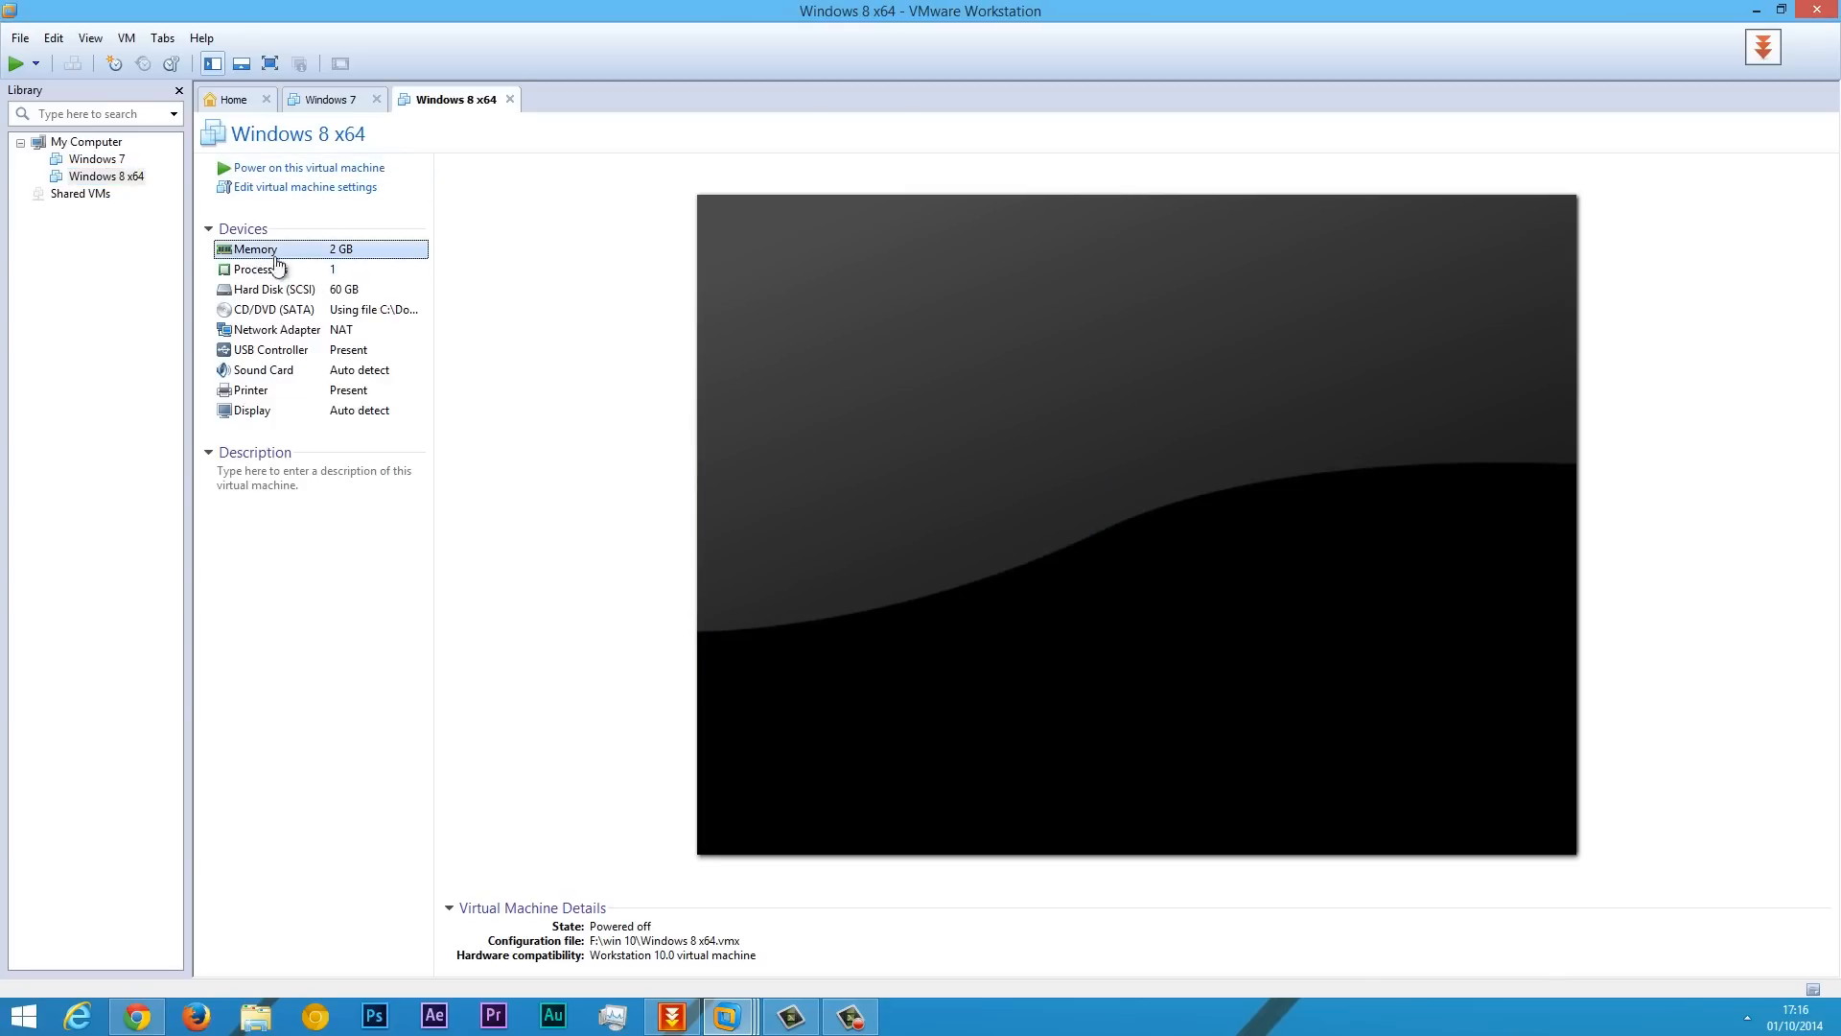
left_click(305, 186)
type("7644")
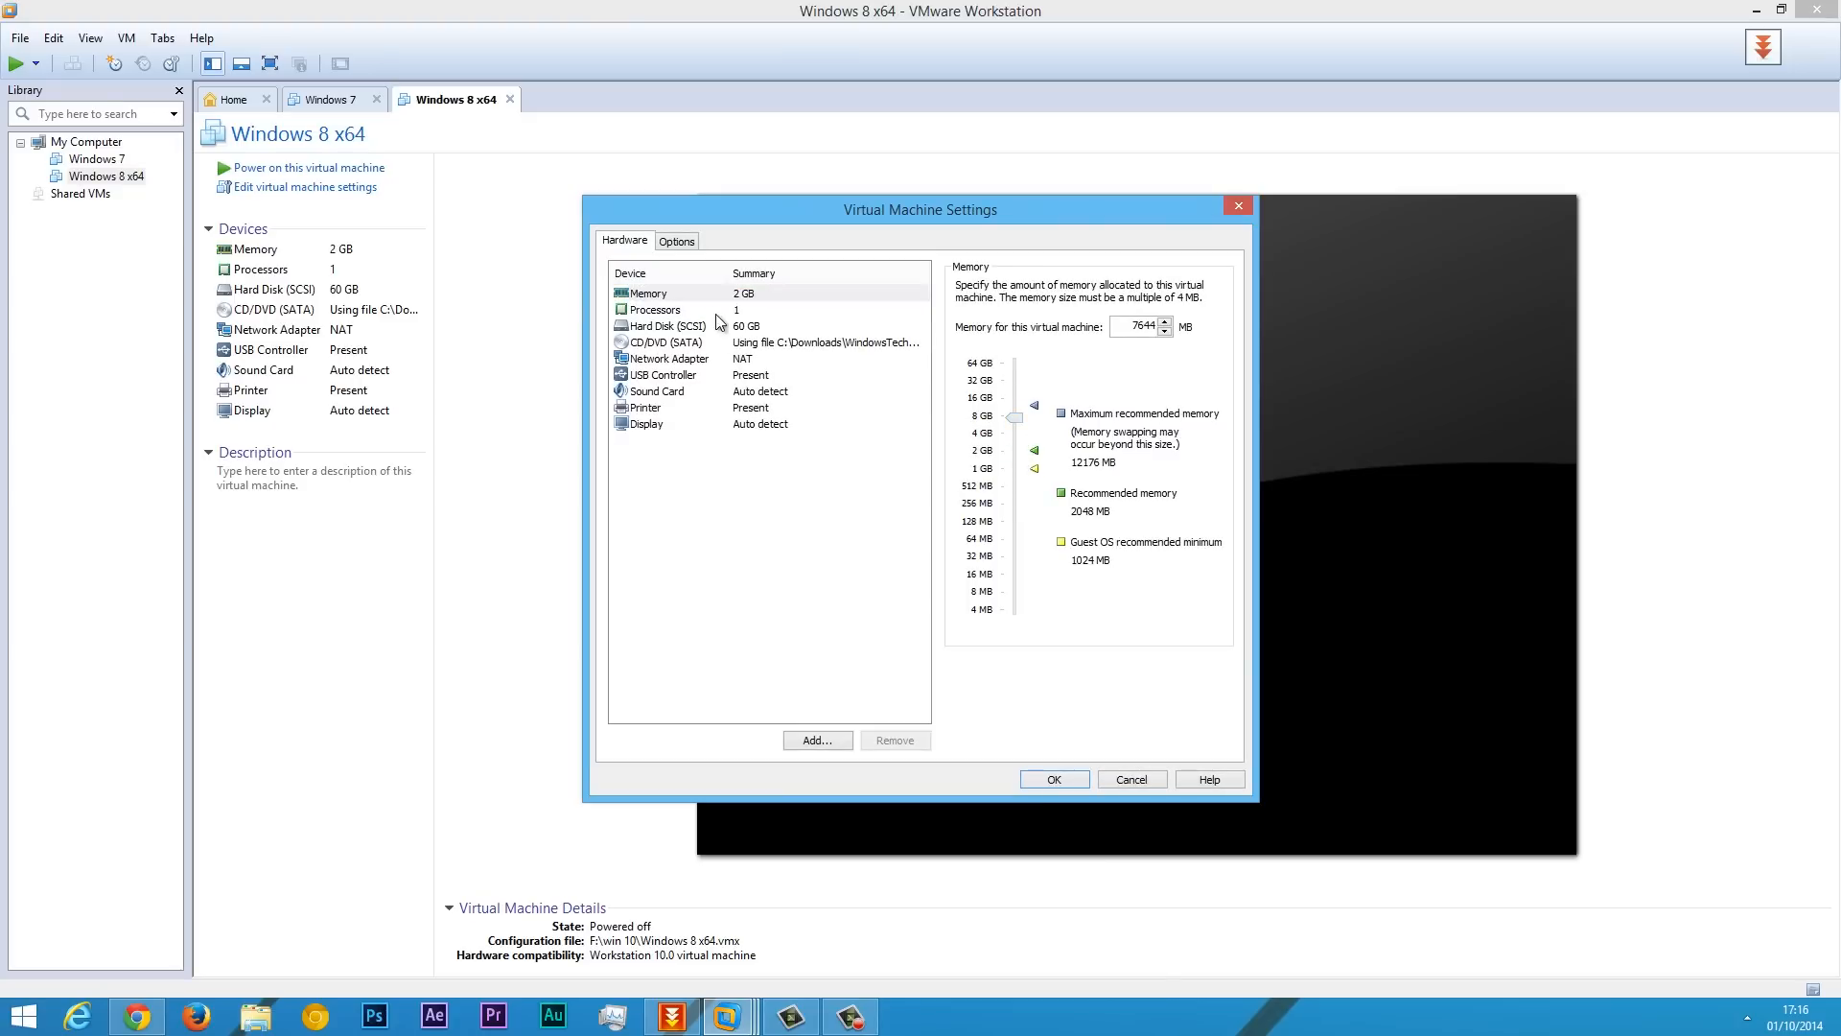
left_click(654, 309)
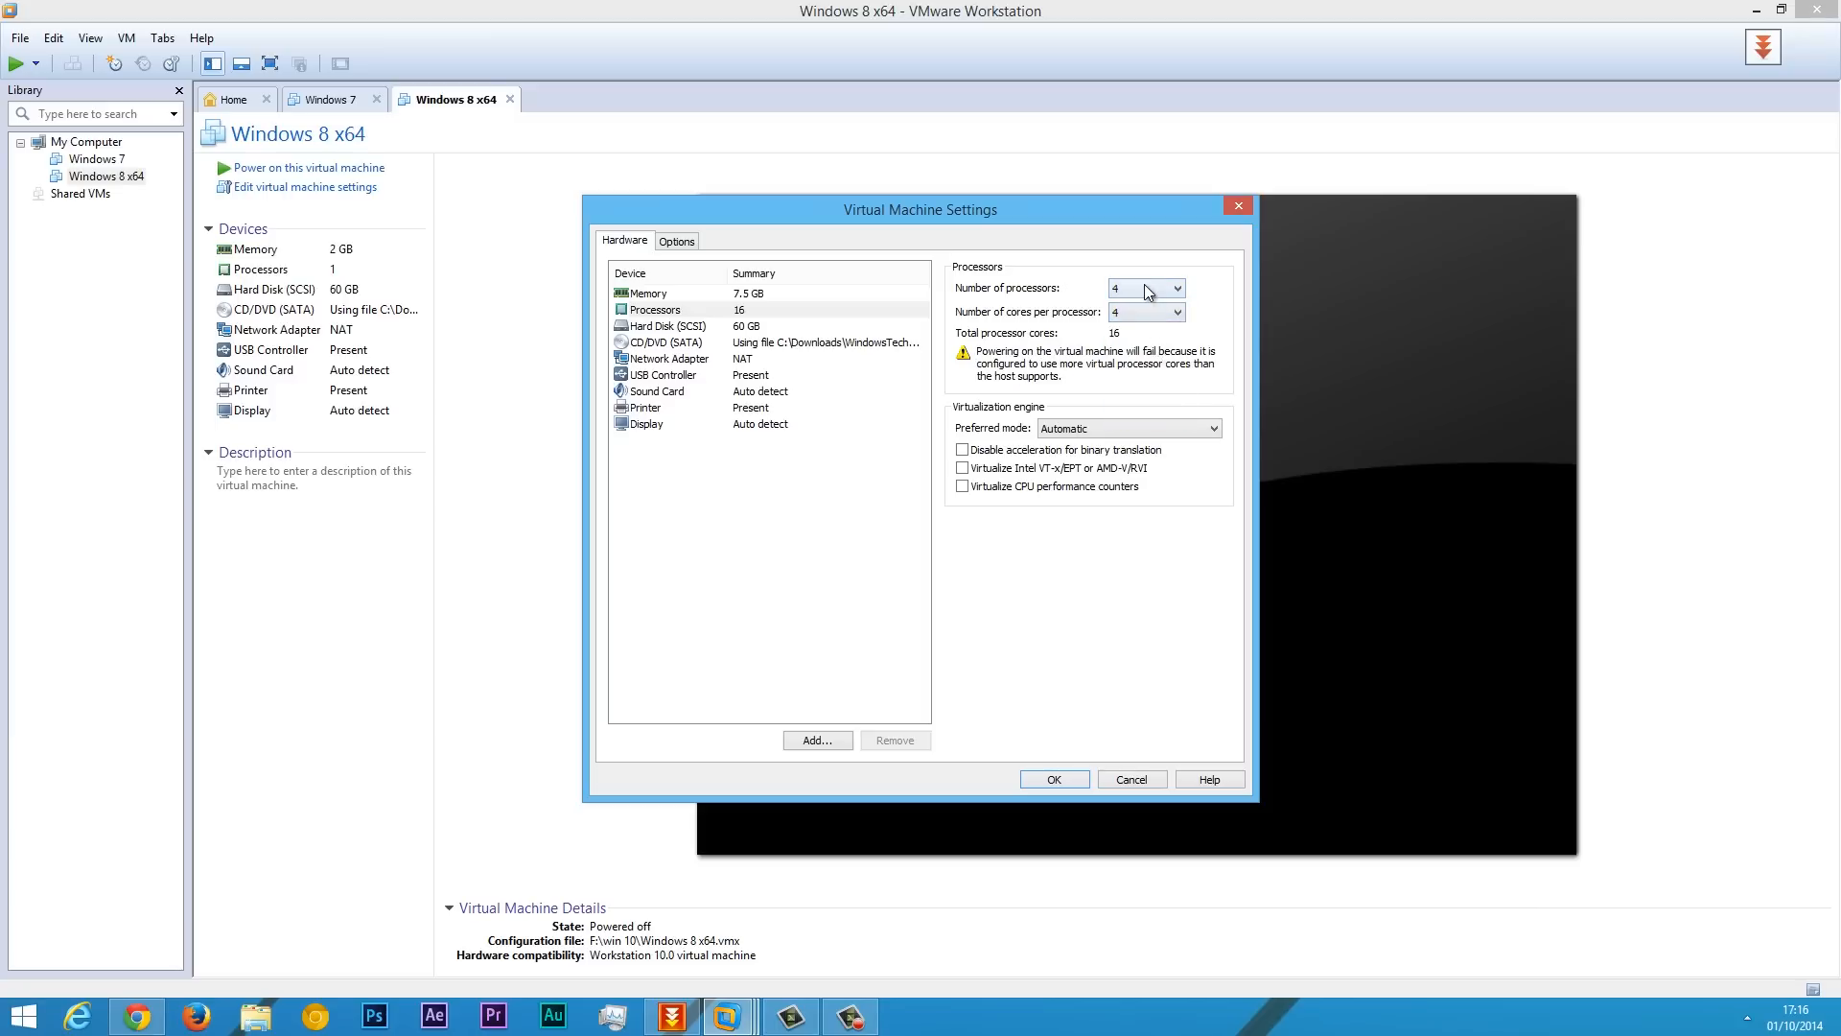
left_click(1143, 288)
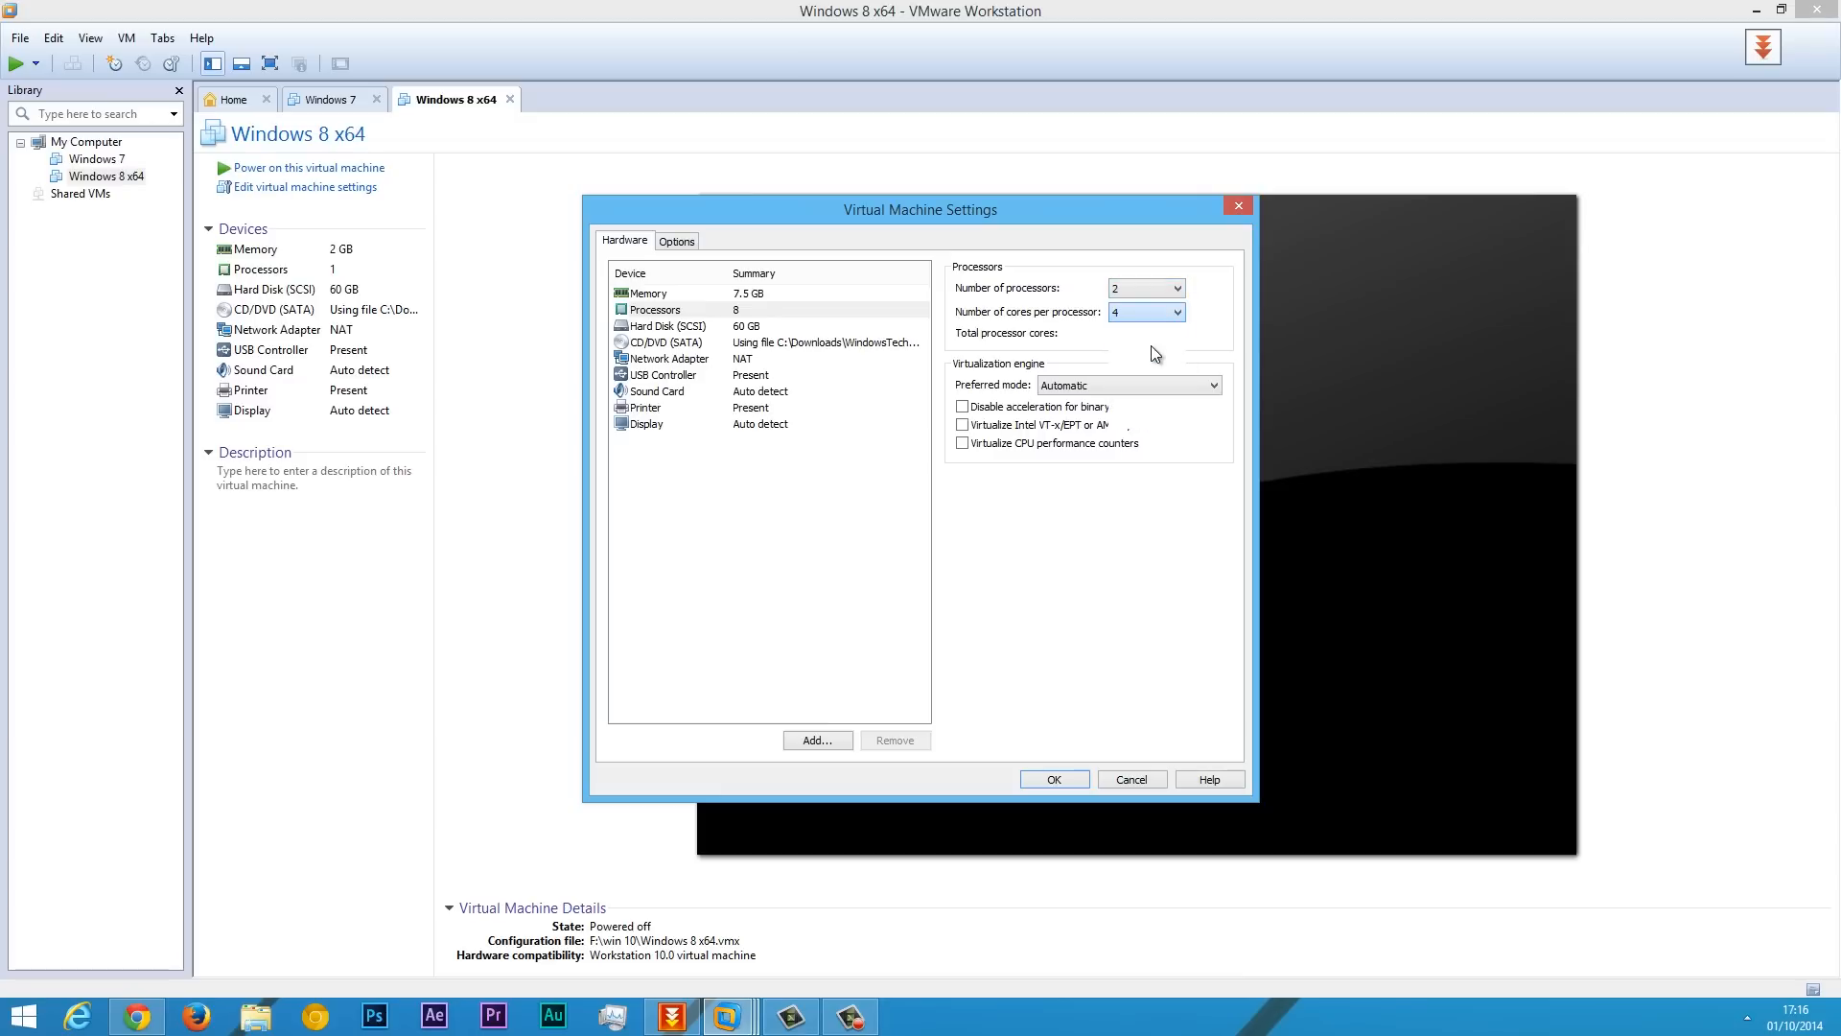
left_click(1174, 311)
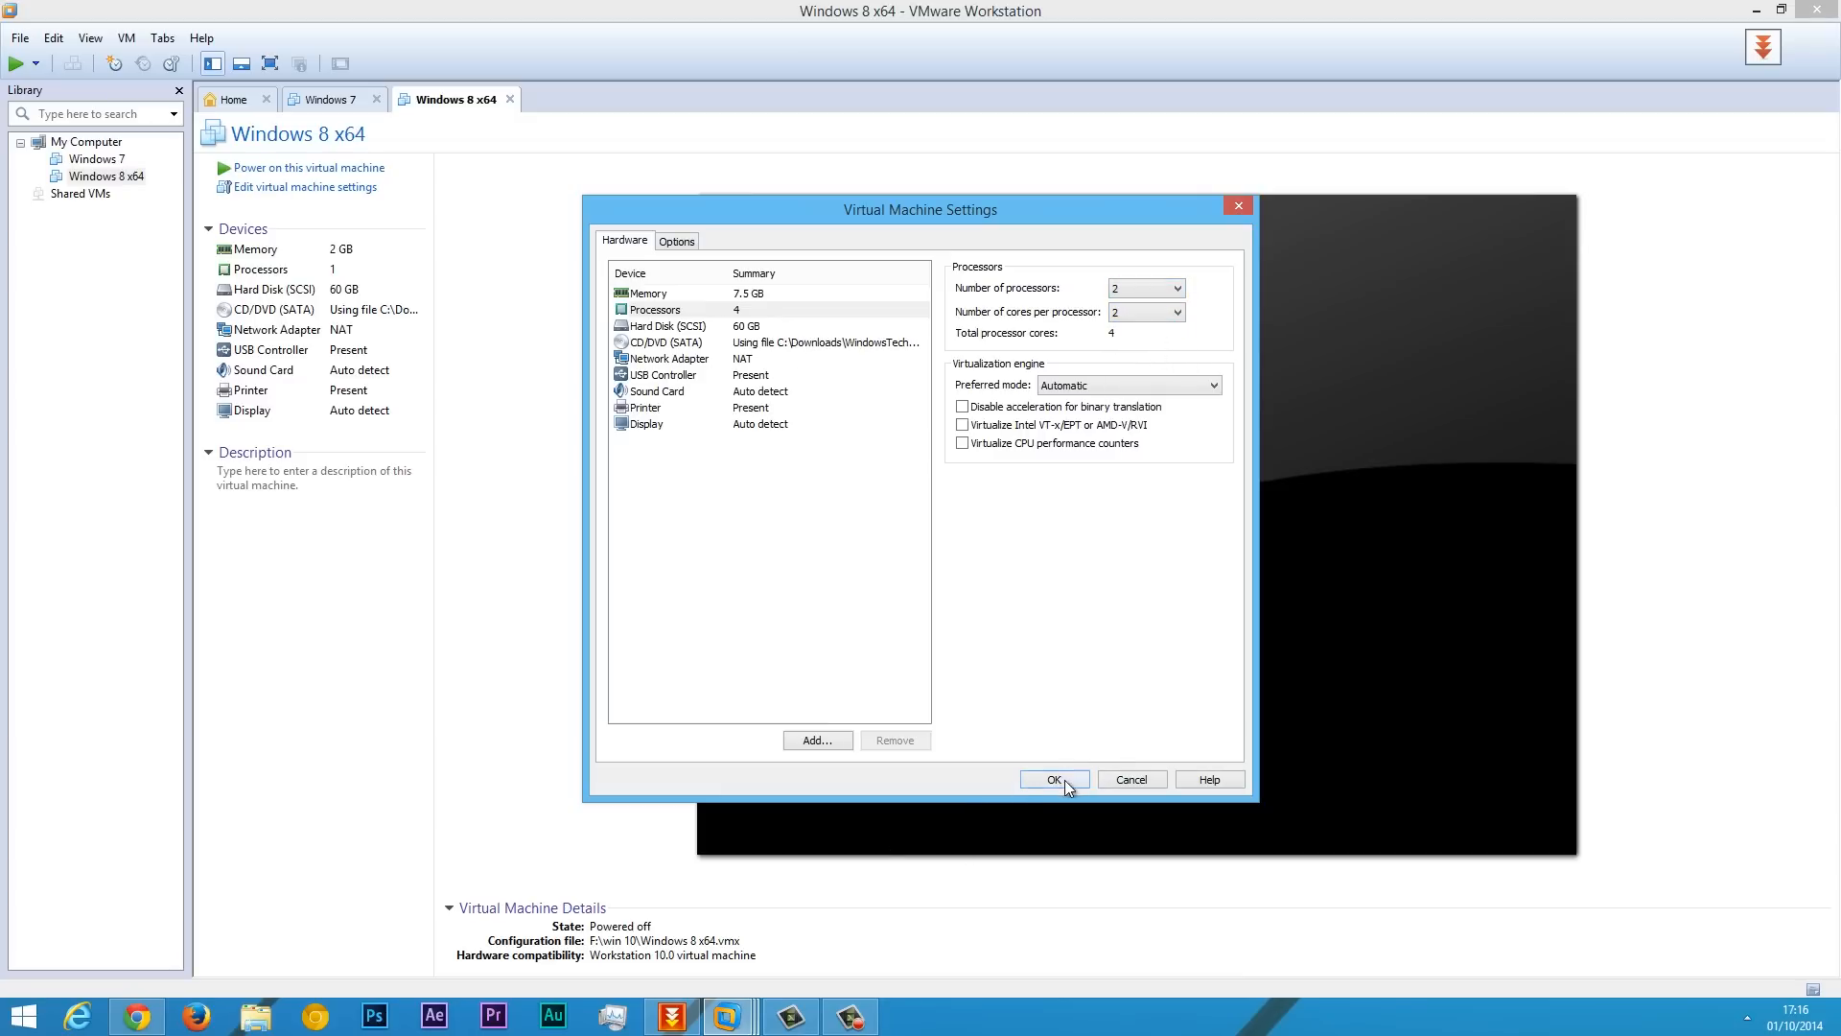
left_click(1053, 778)
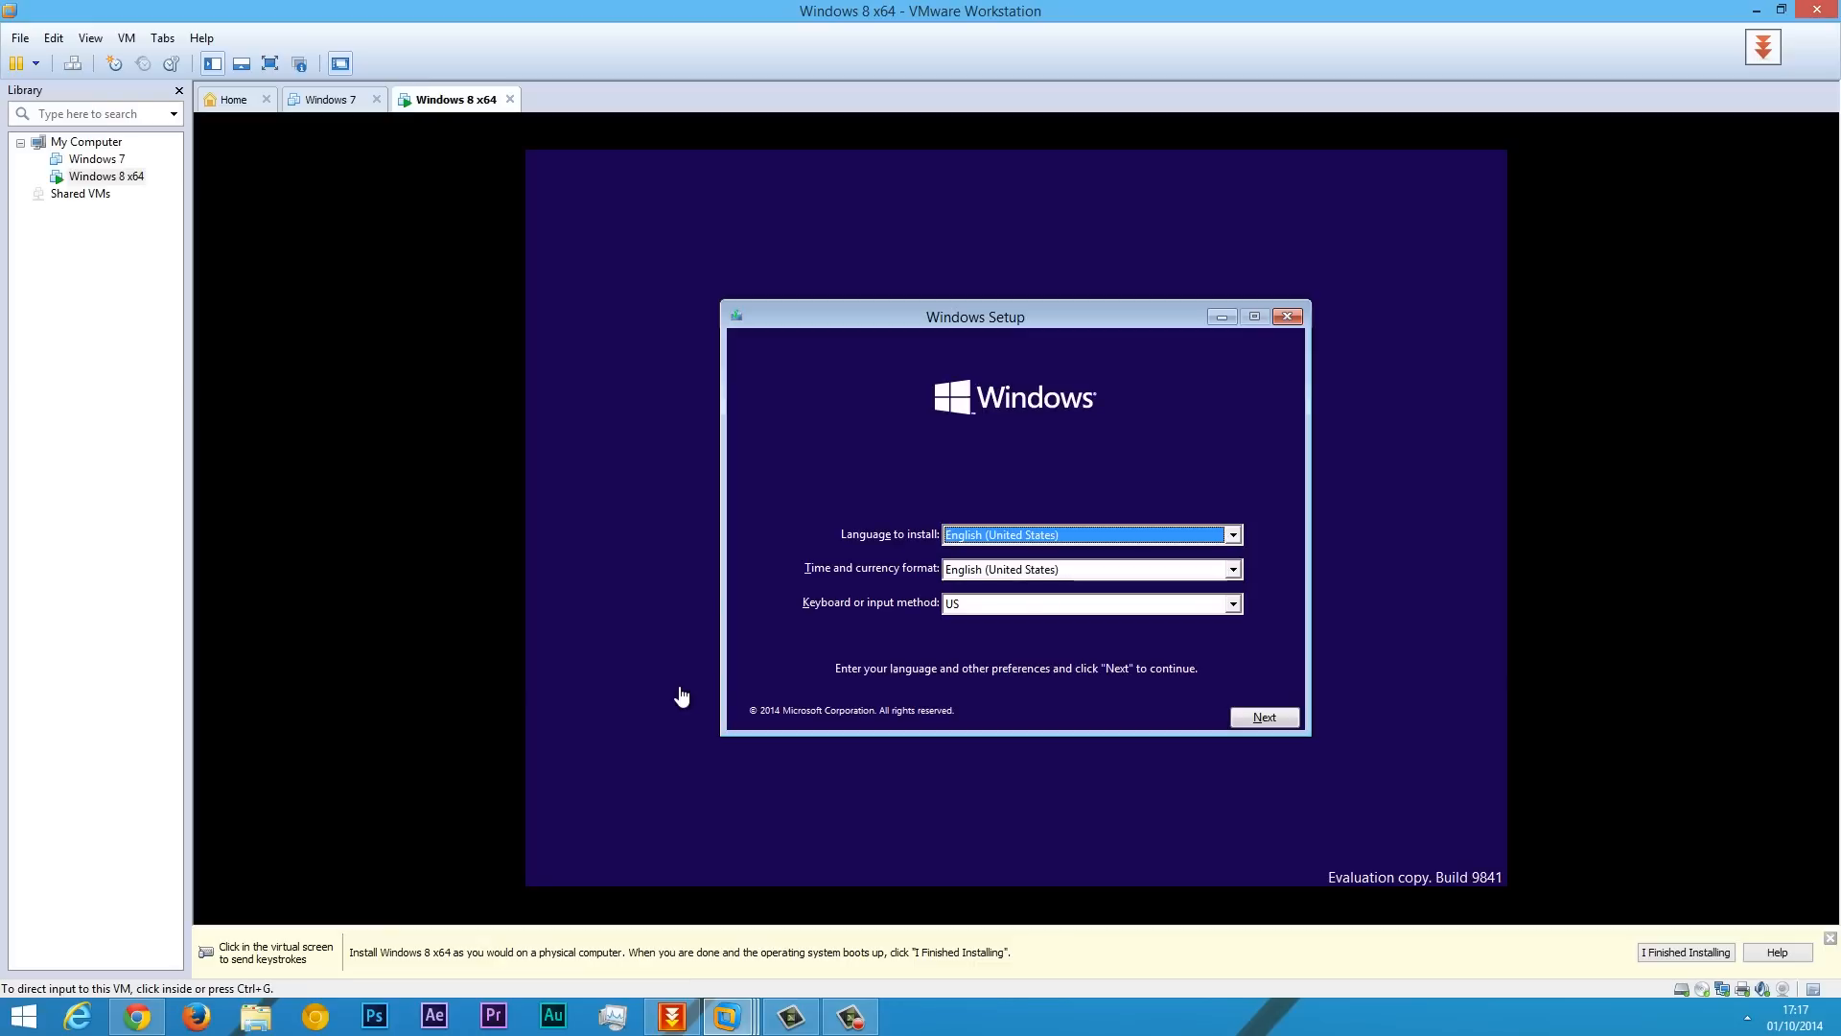
Keep the default language and keyboard and start Install now in Windows Setup.
left_click(1264, 716)
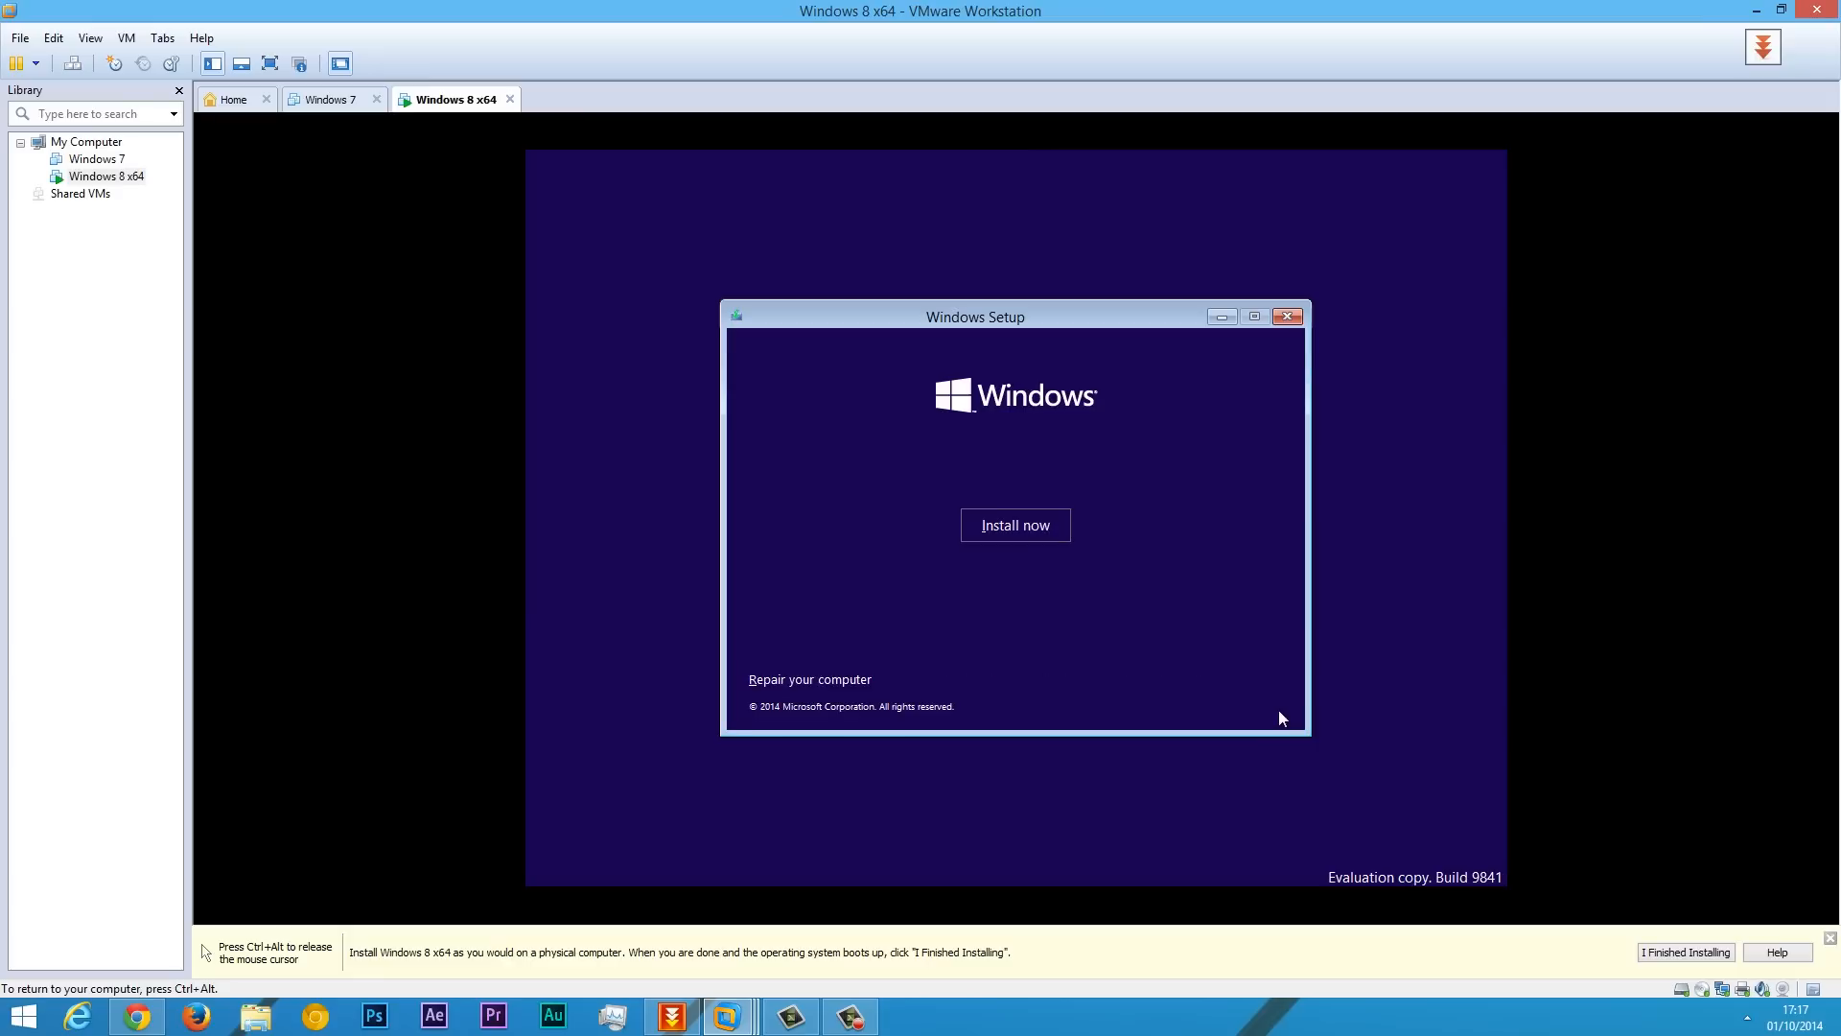
left_click(1012, 525)
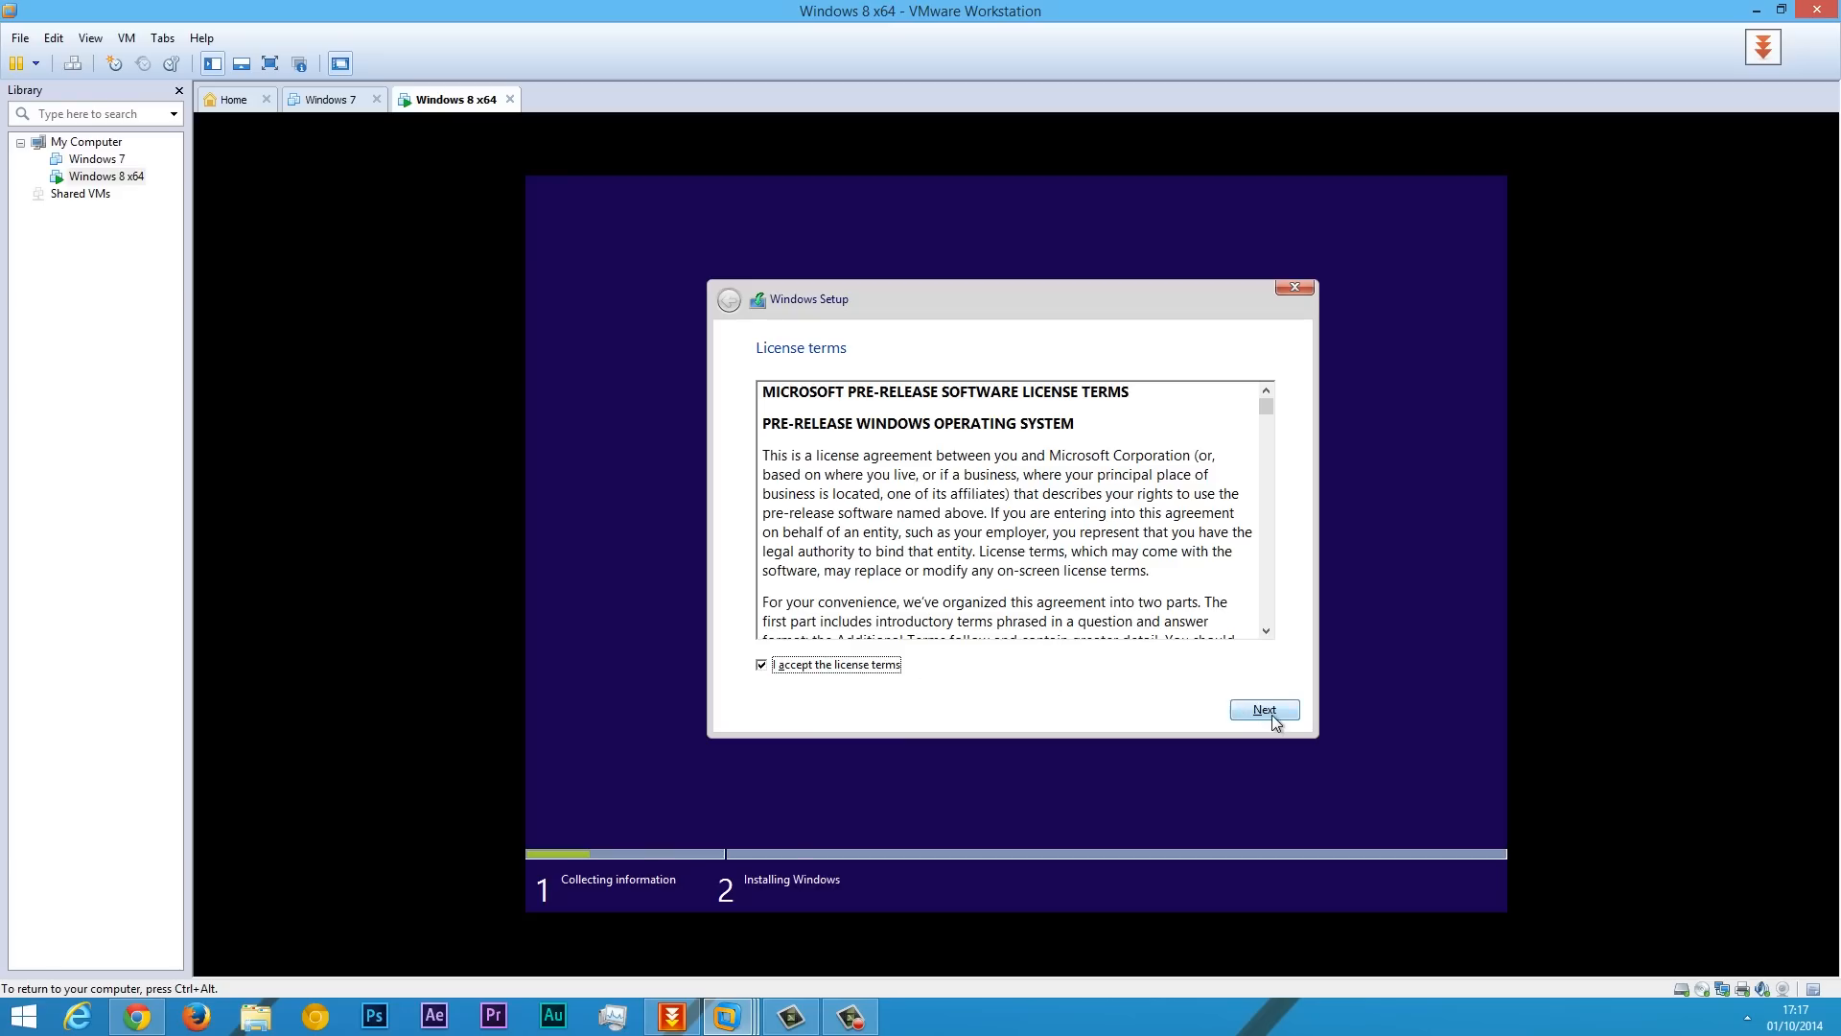
Create a new partition from the whole unallocated drive, accepting the extra system partitions.
left_click(1264, 709)
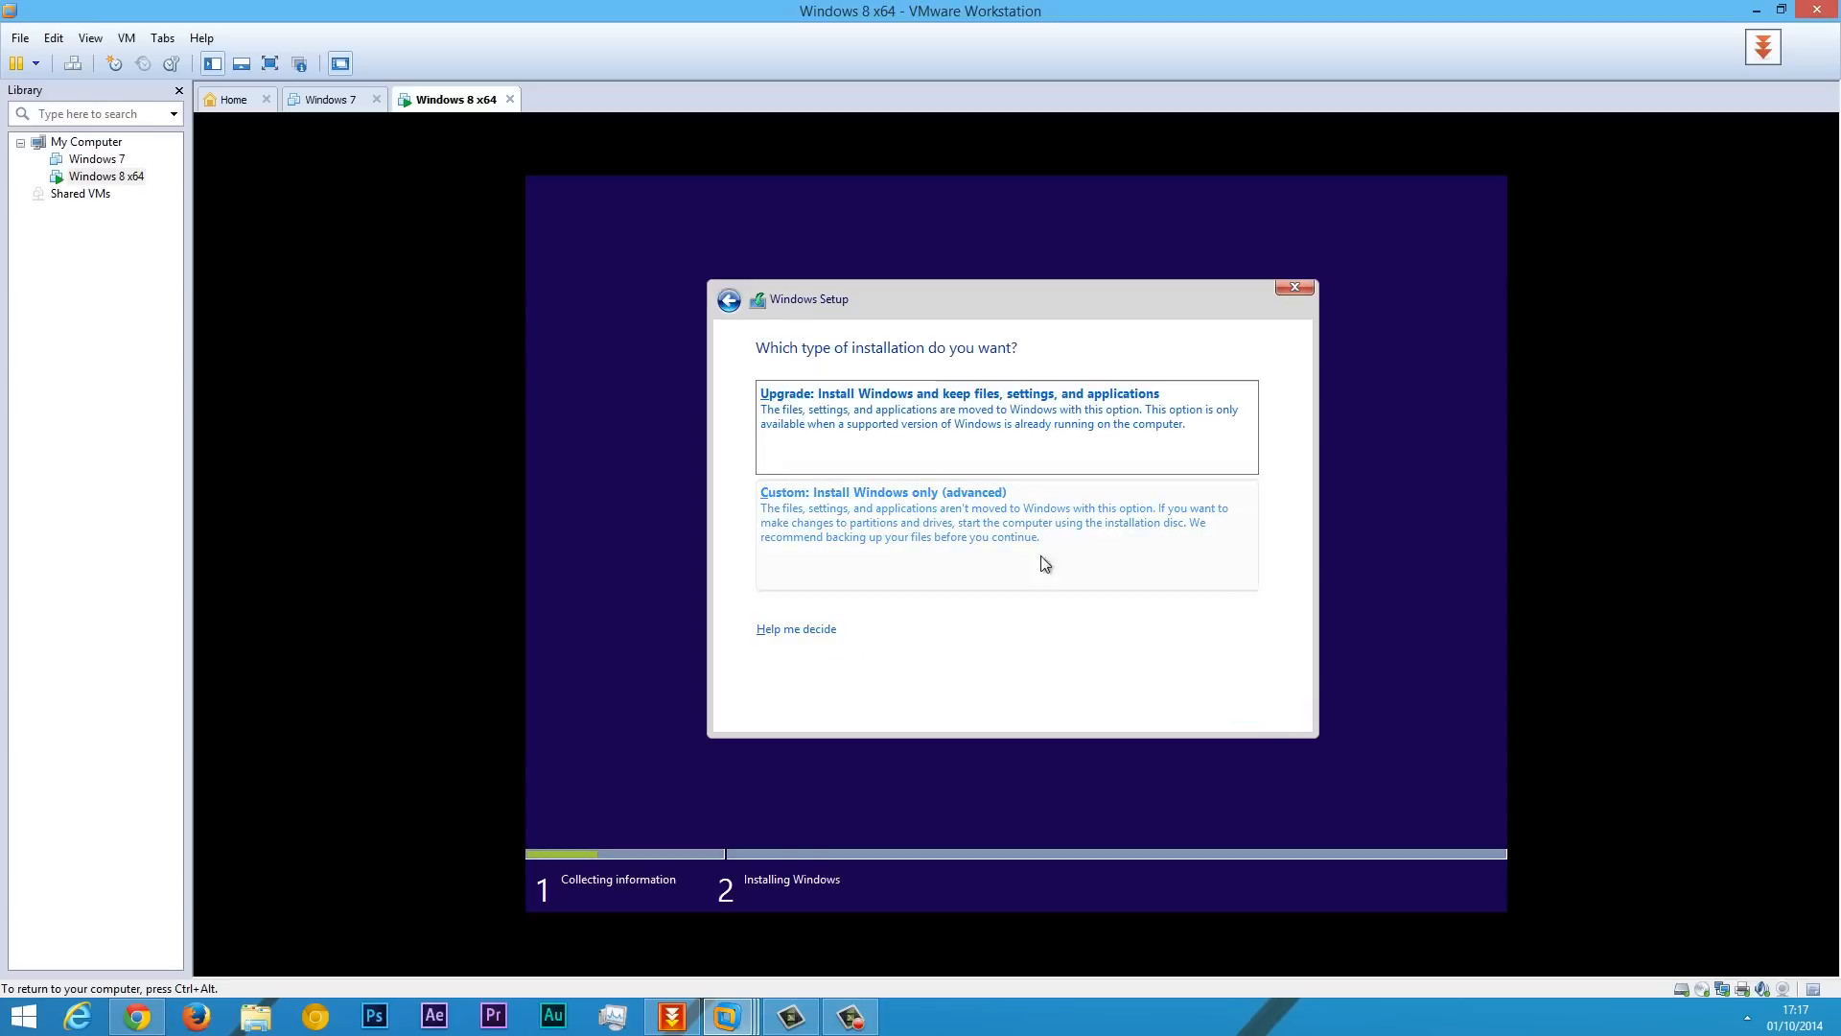
left_click(883, 491)
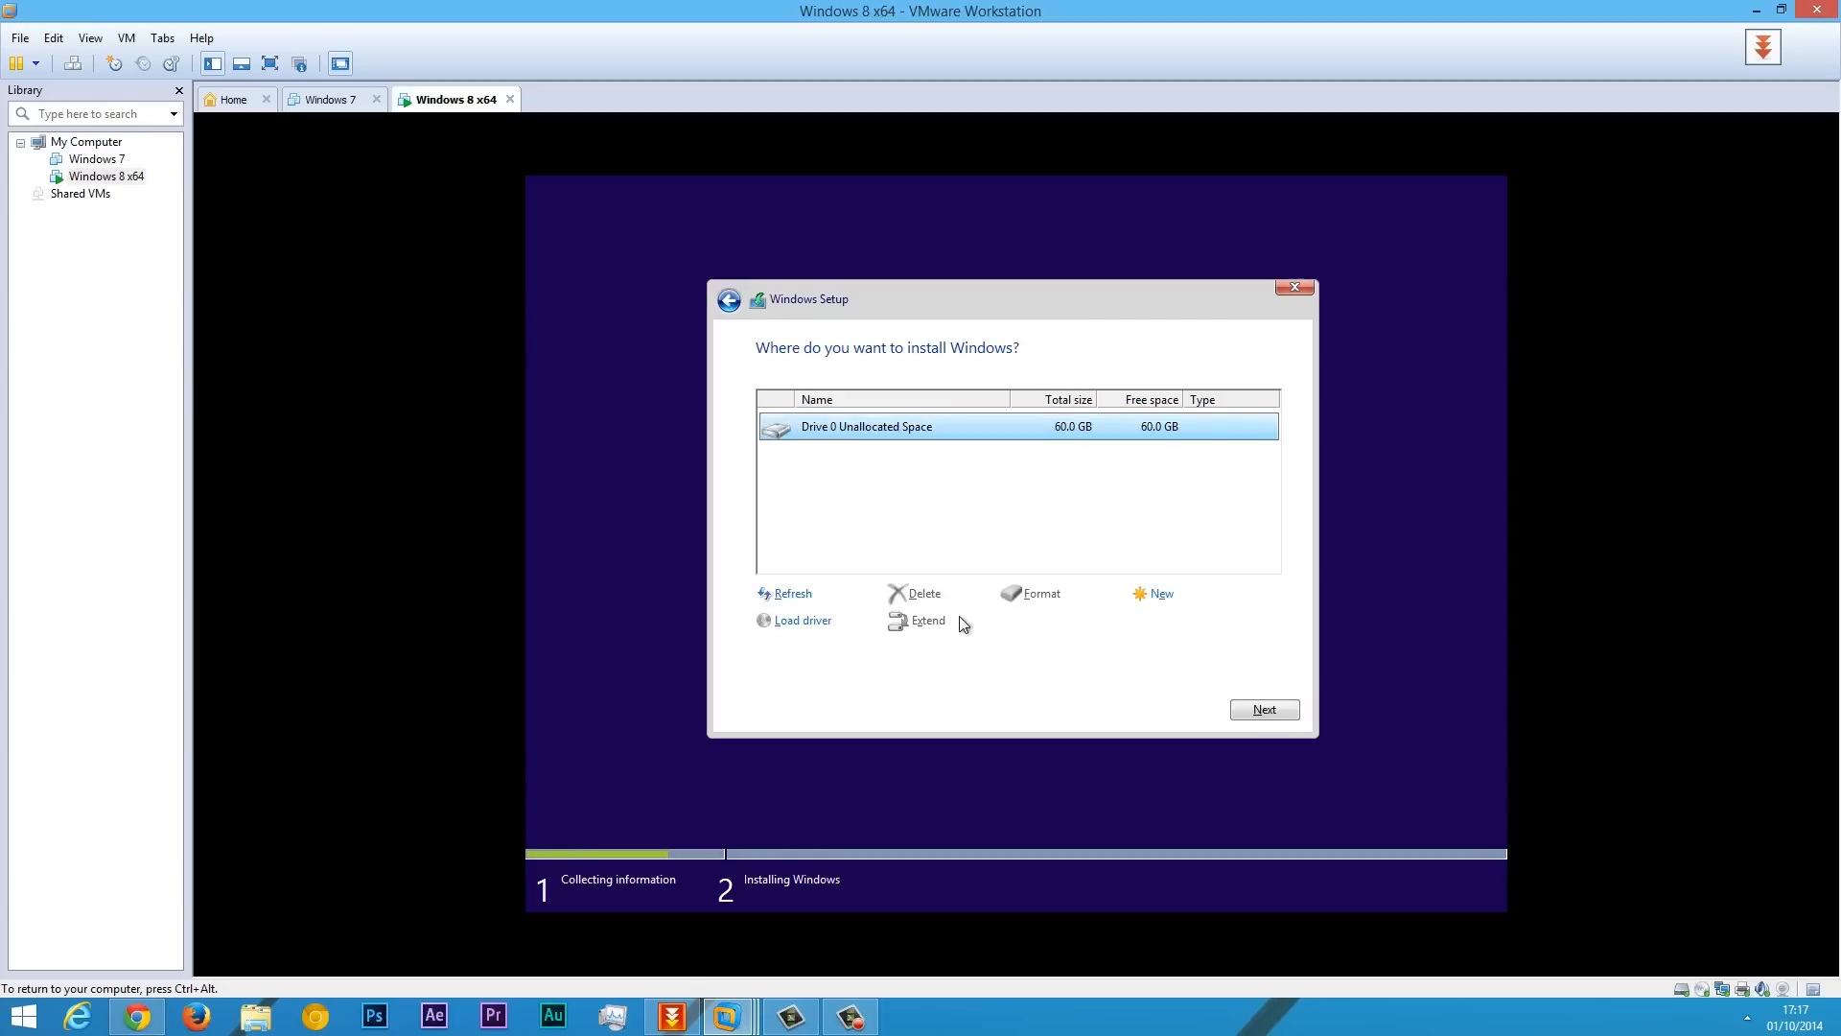
left_click(1264, 710)
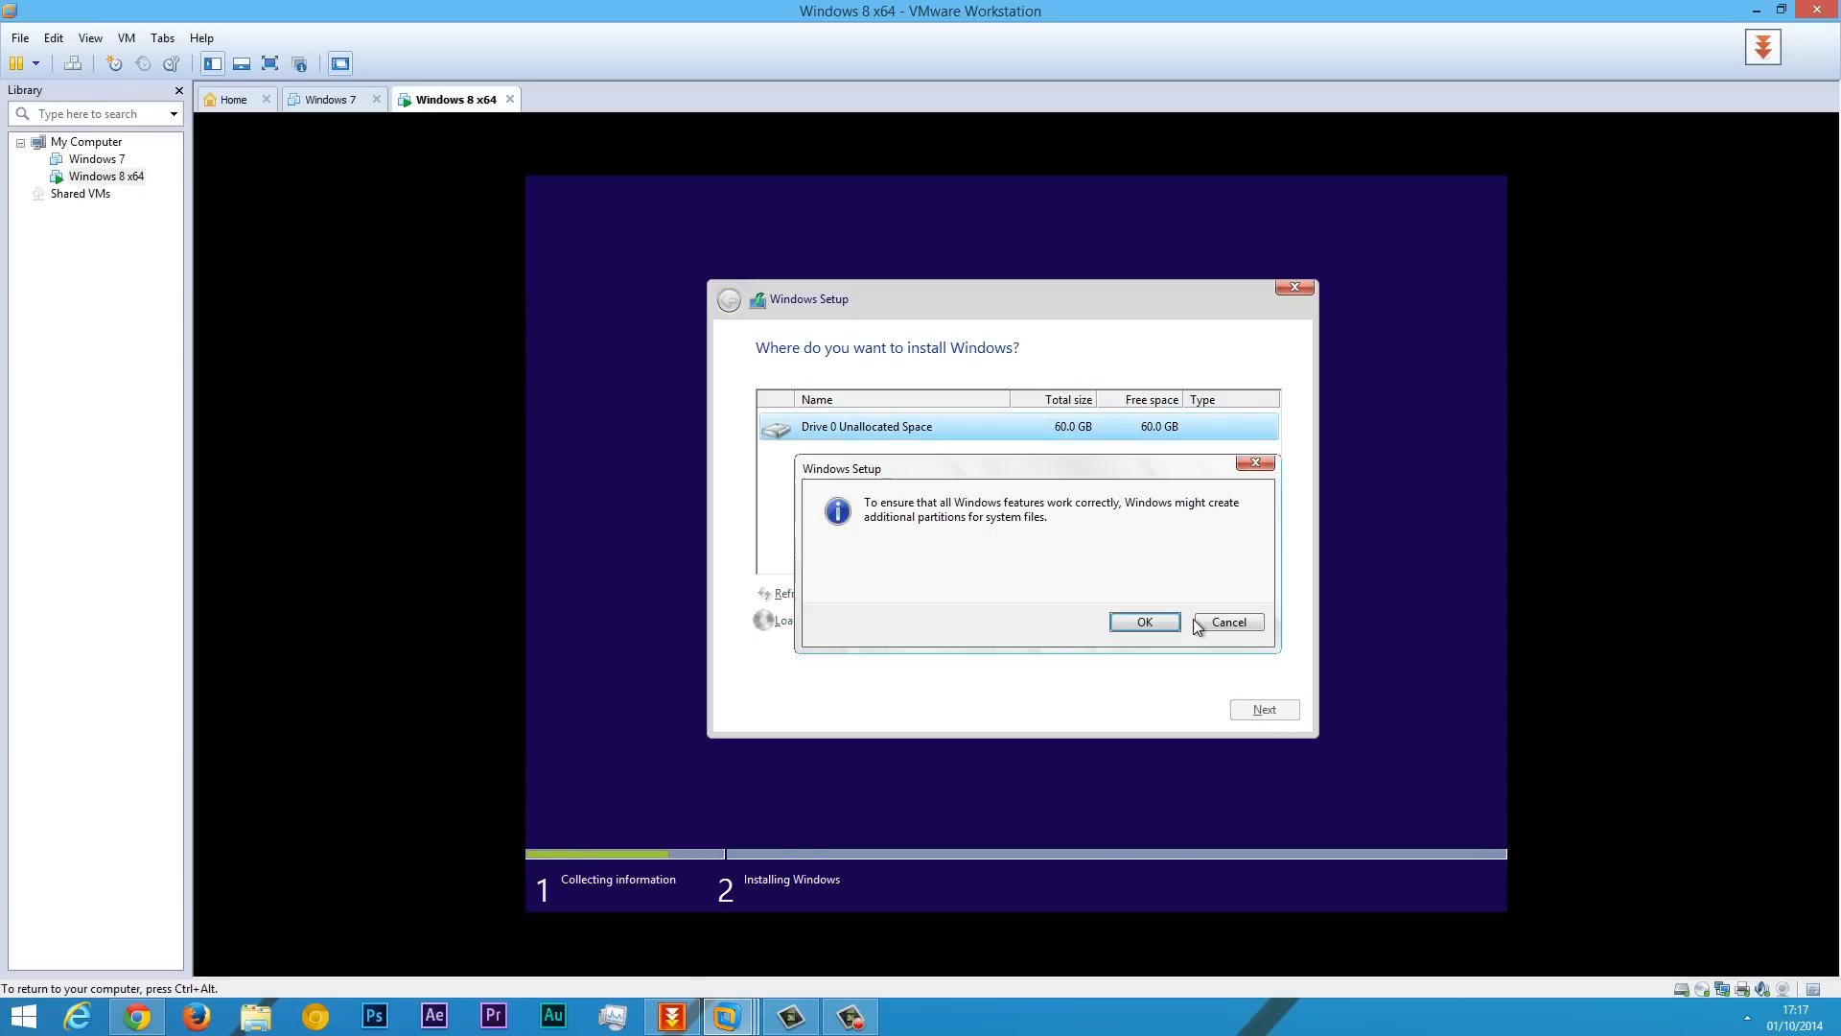
left_click(1143, 622)
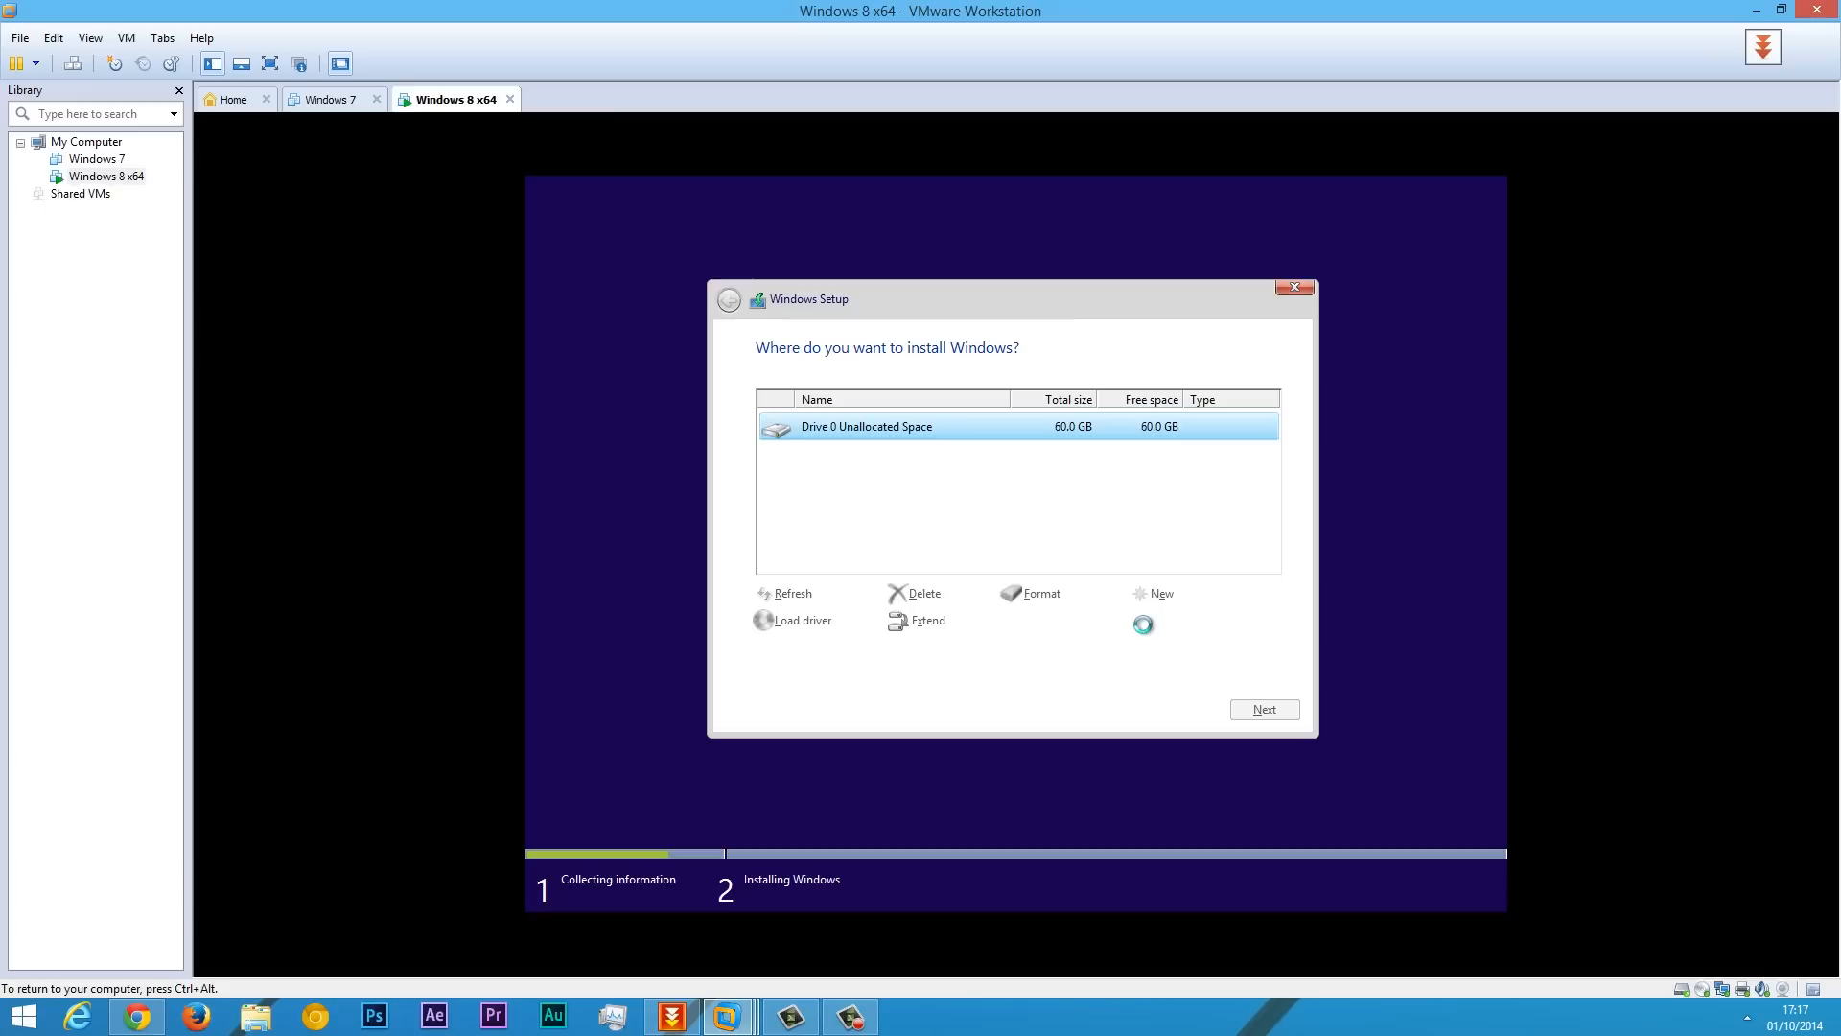
Format Partition 2 and begin installing Windows onto it.
left_click(1156, 593)
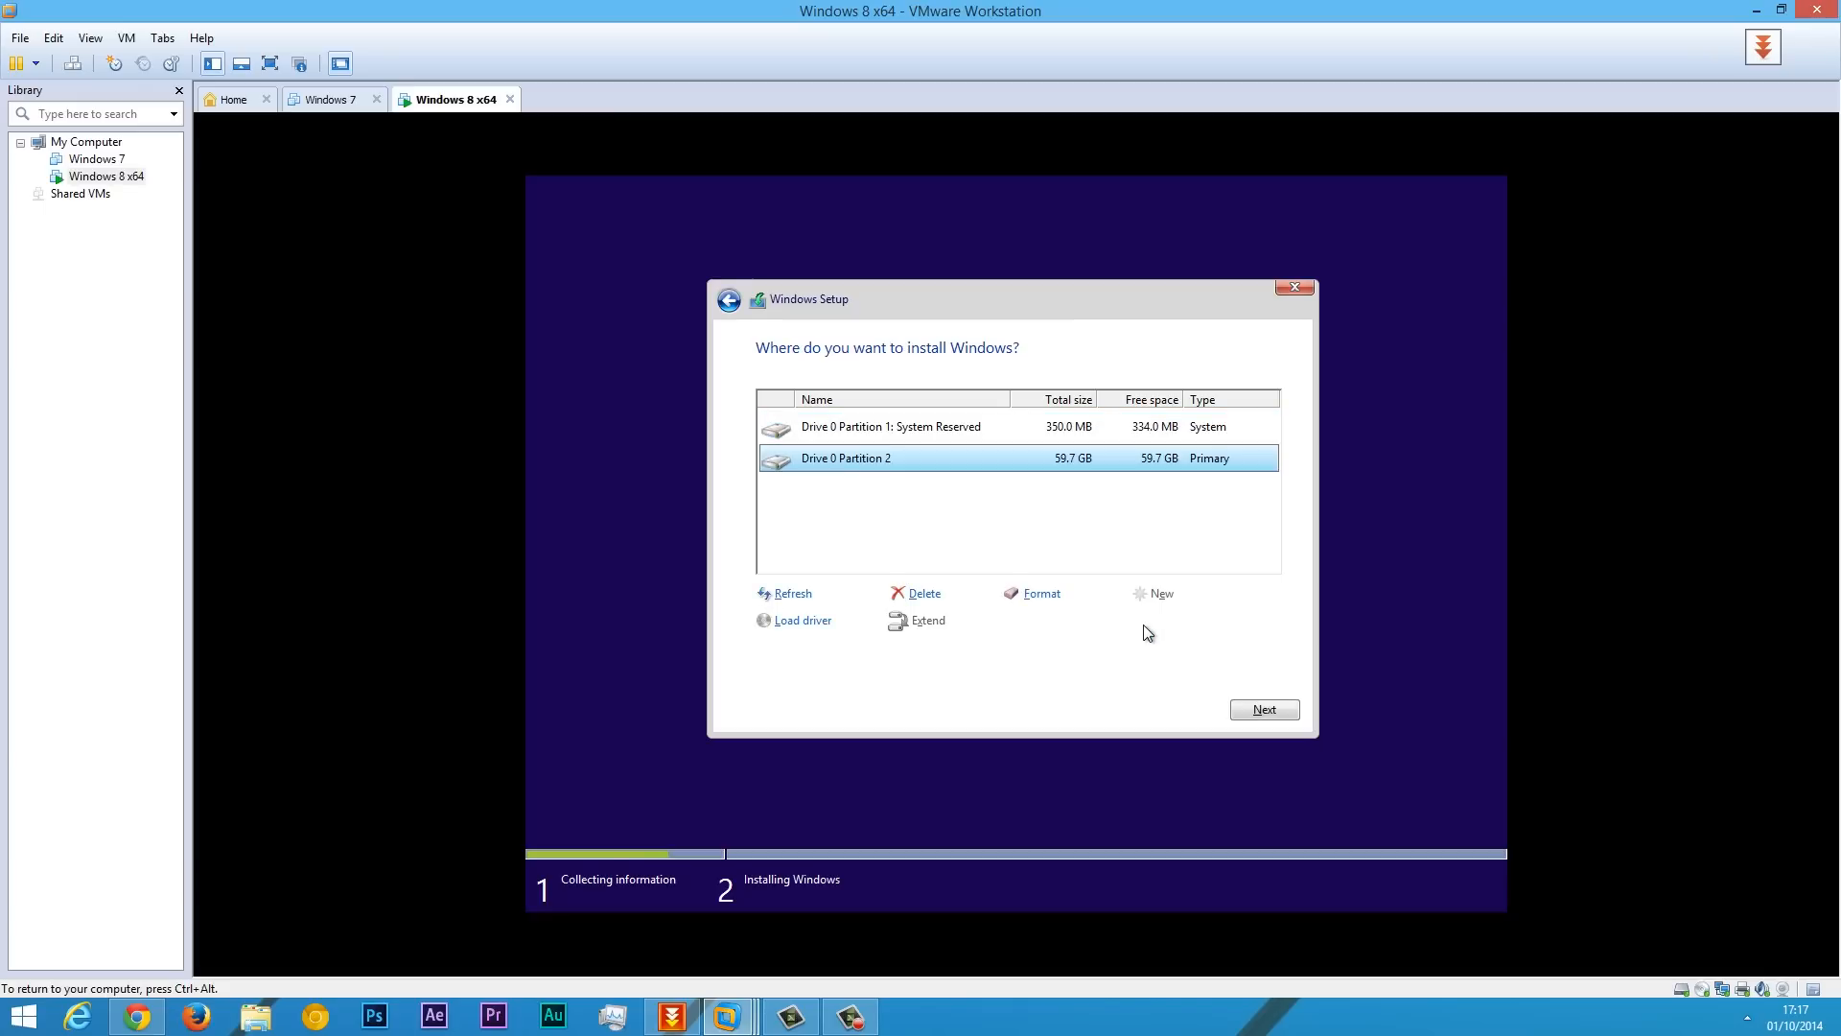
left_click(890, 426)
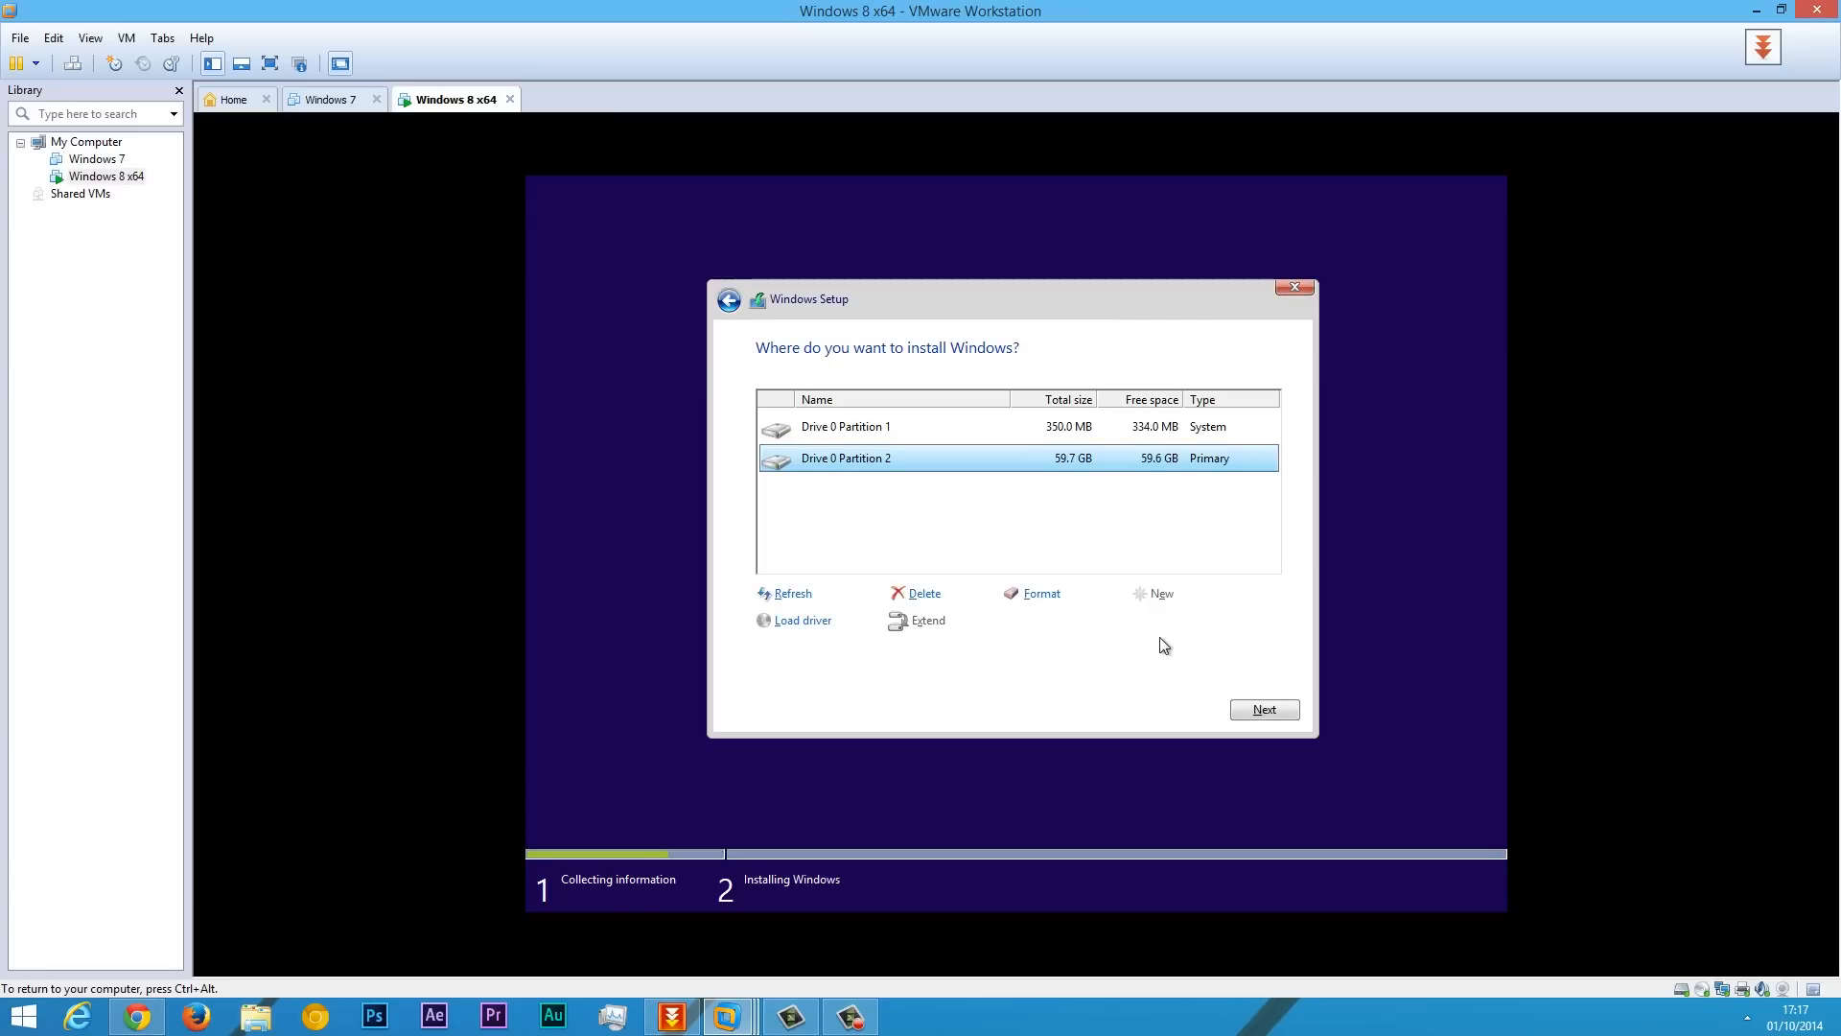
left_click(1264, 710)
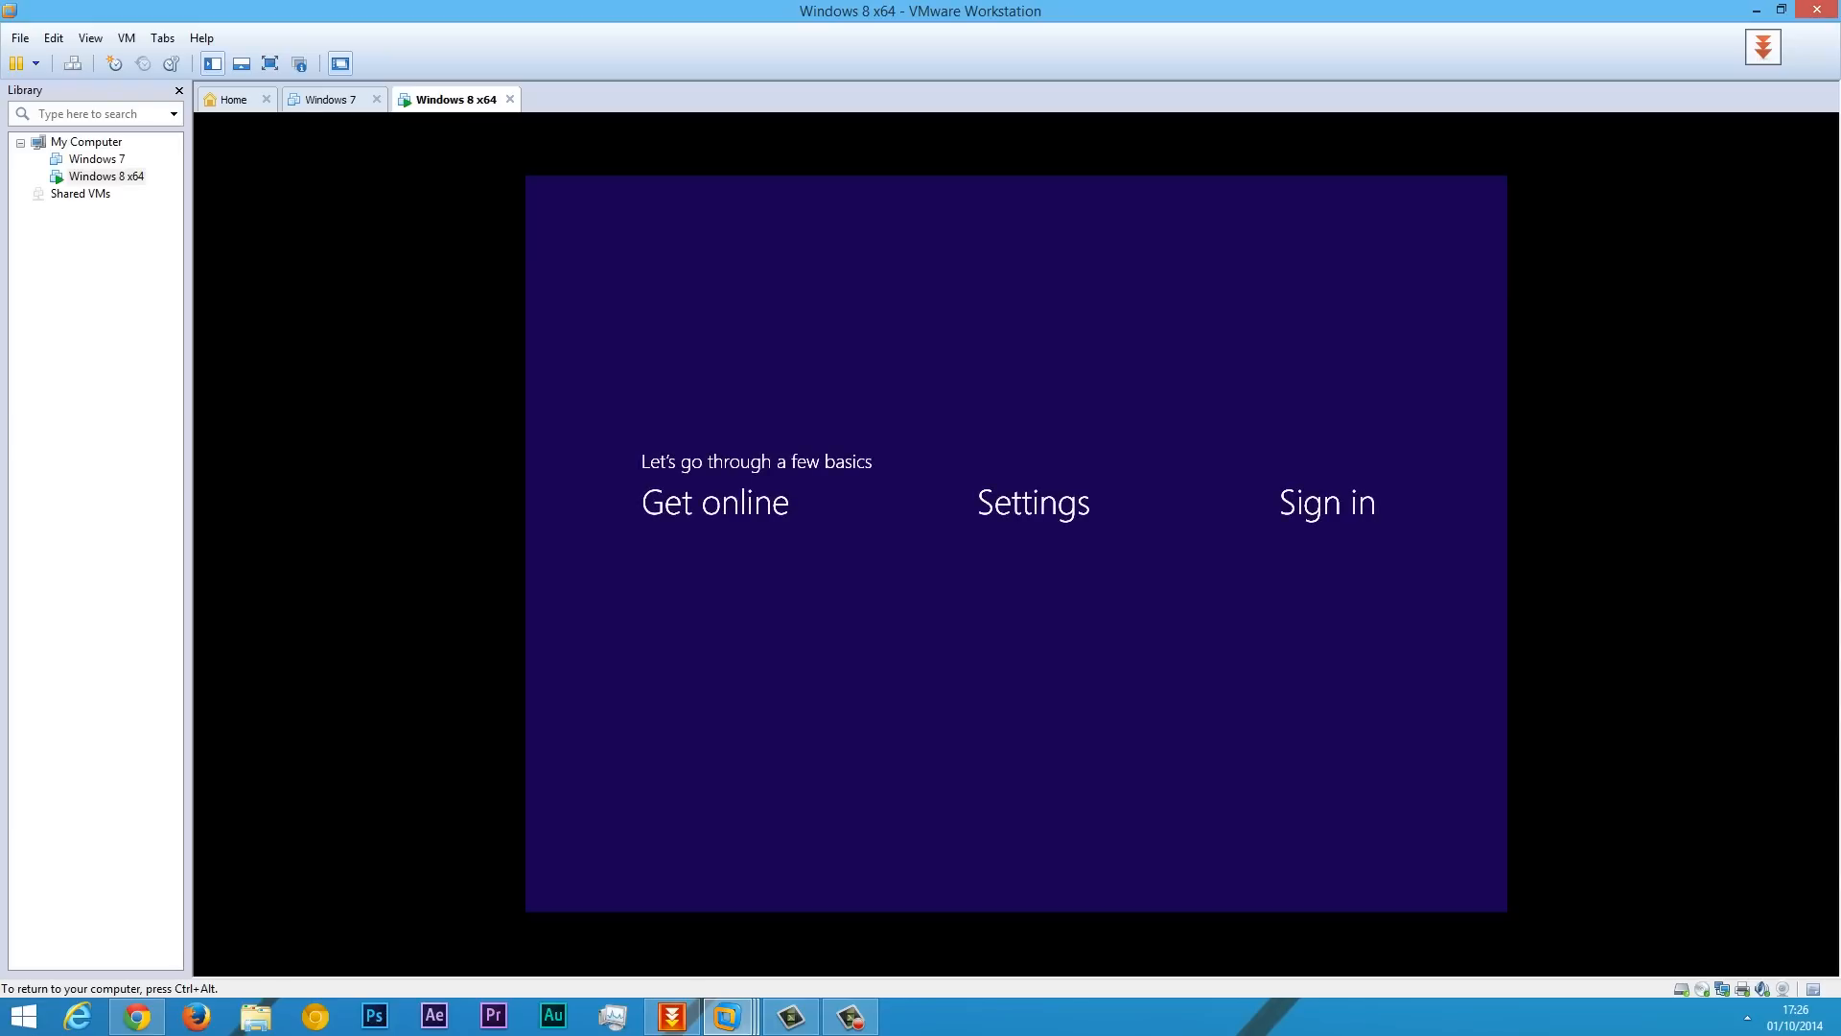
Customize the first-run settings, keeping the update and privacy defaults on each page.
left_click(1032, 502)
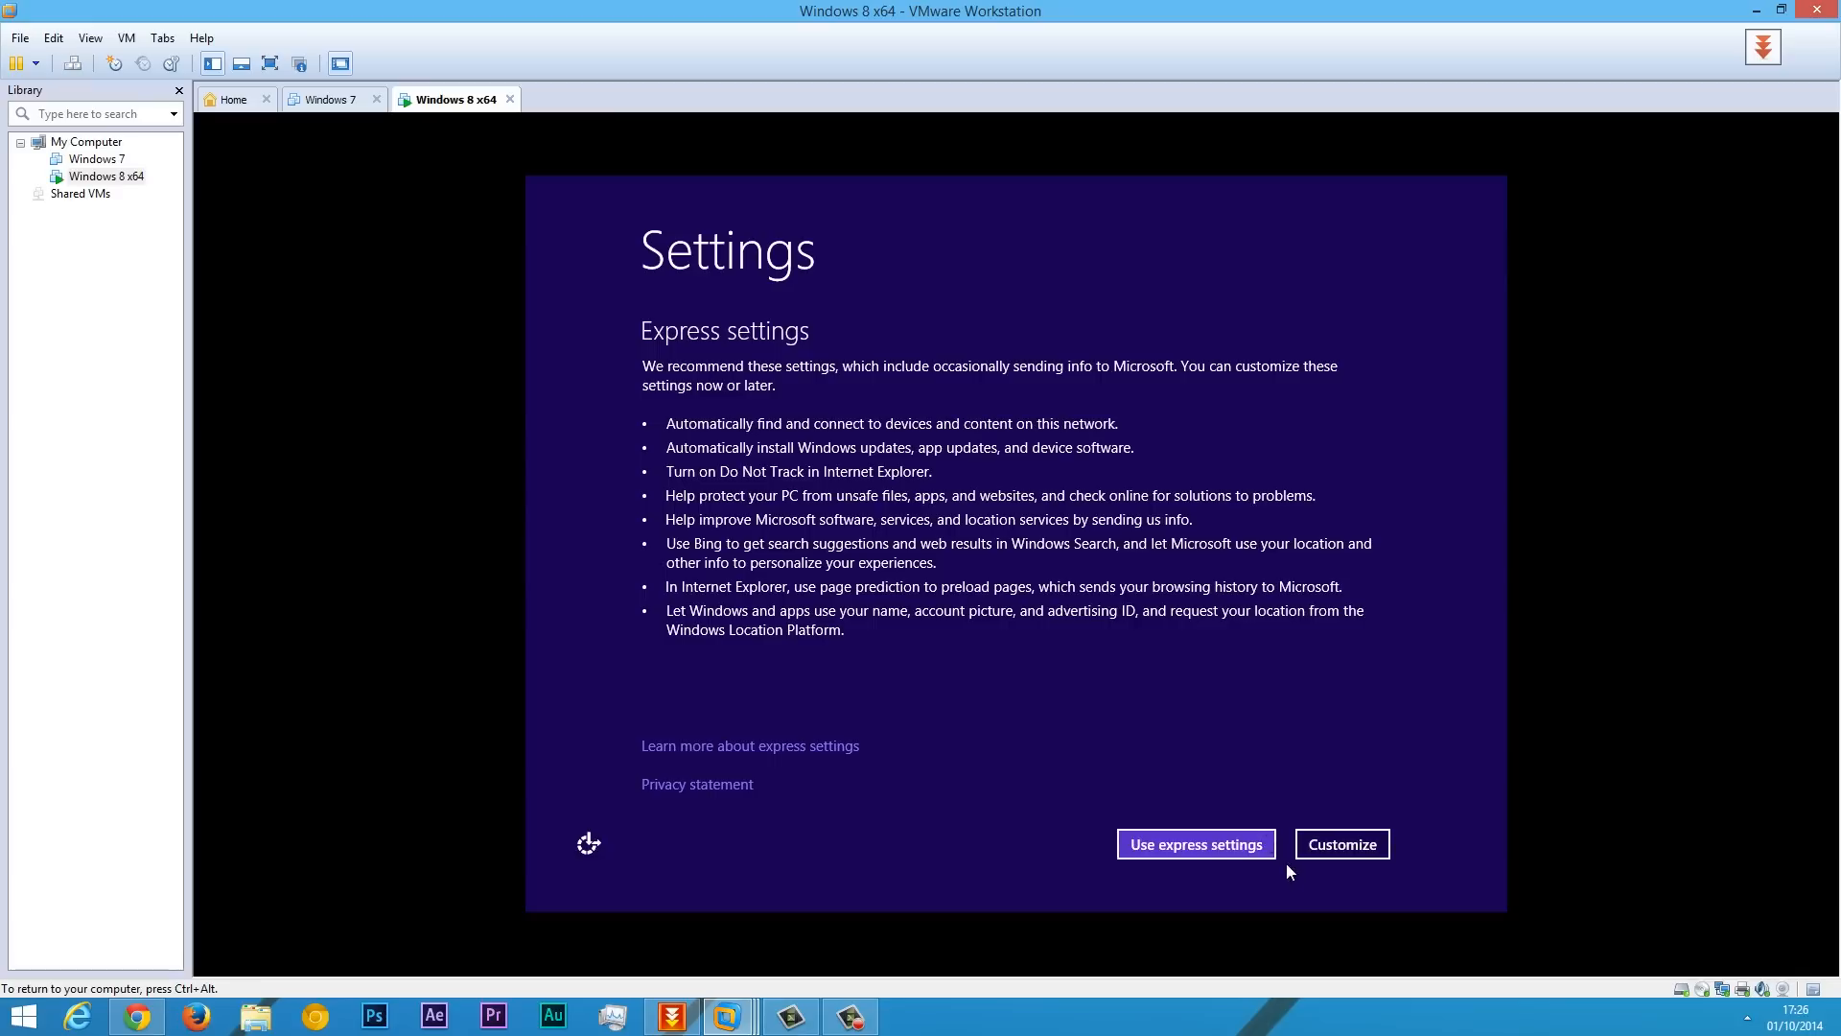
left_click(1195, 844)
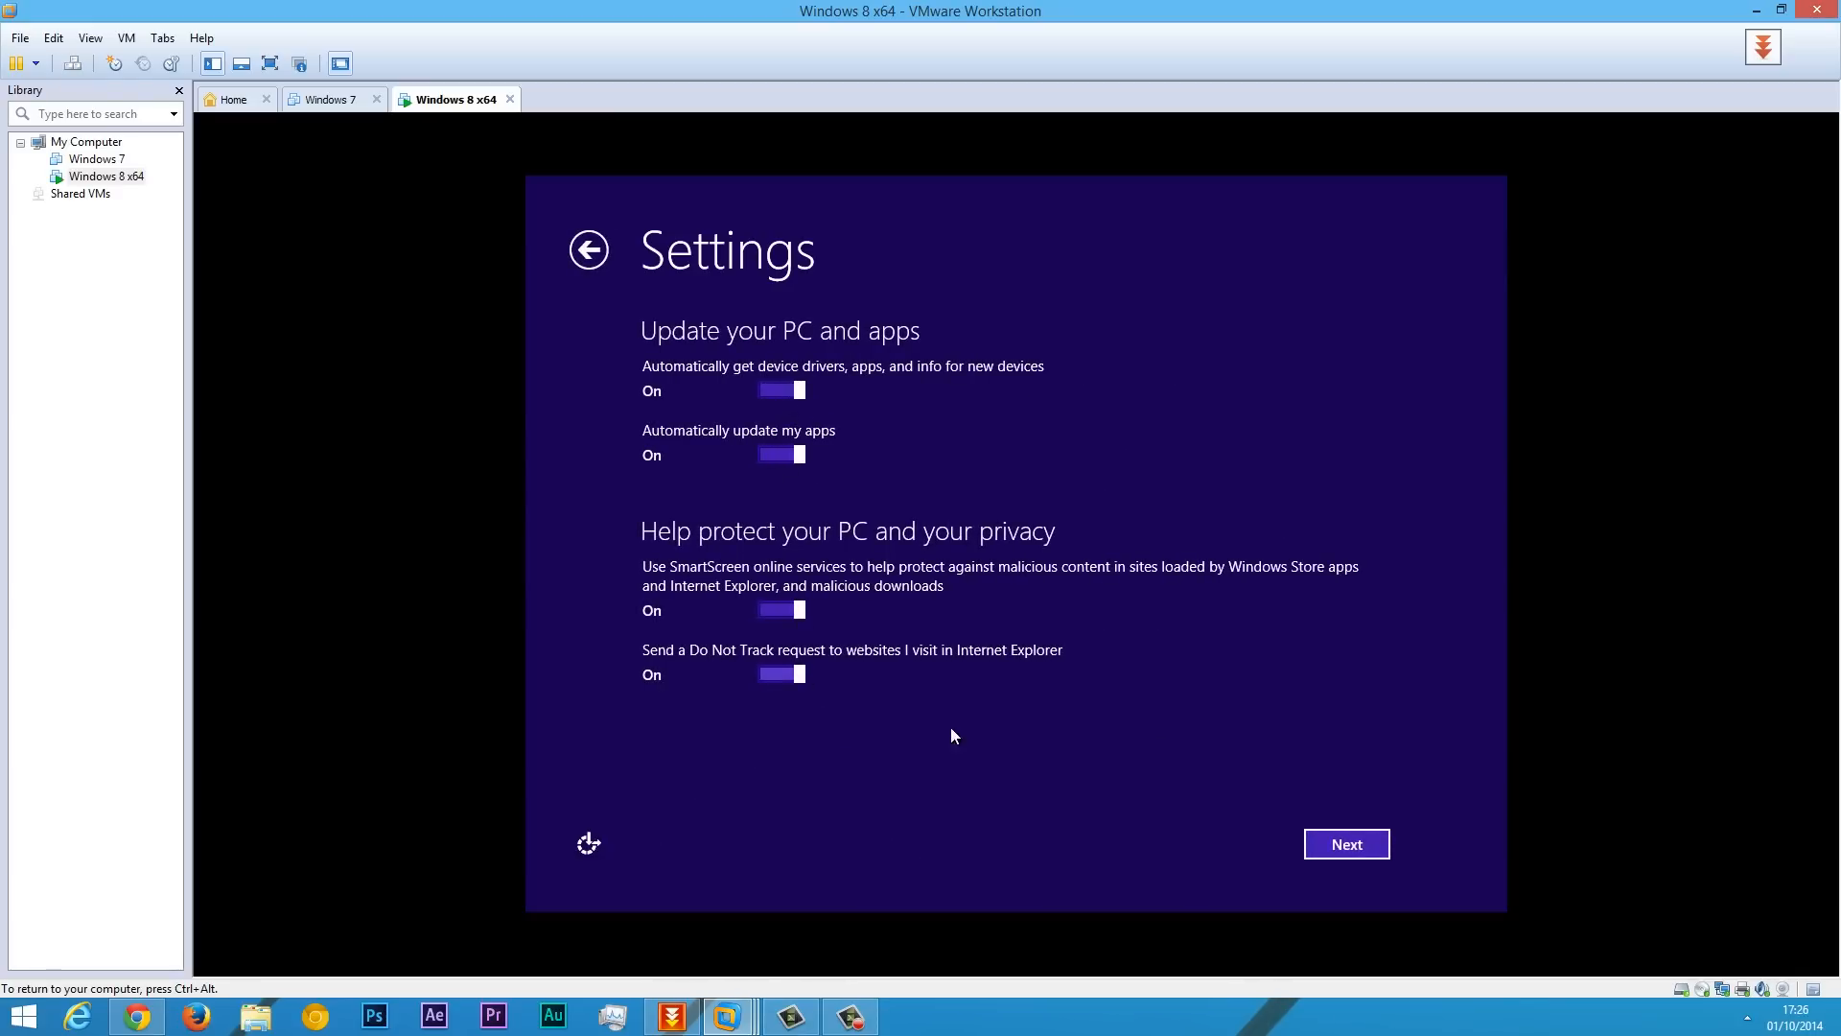
left_click(1347, 843)
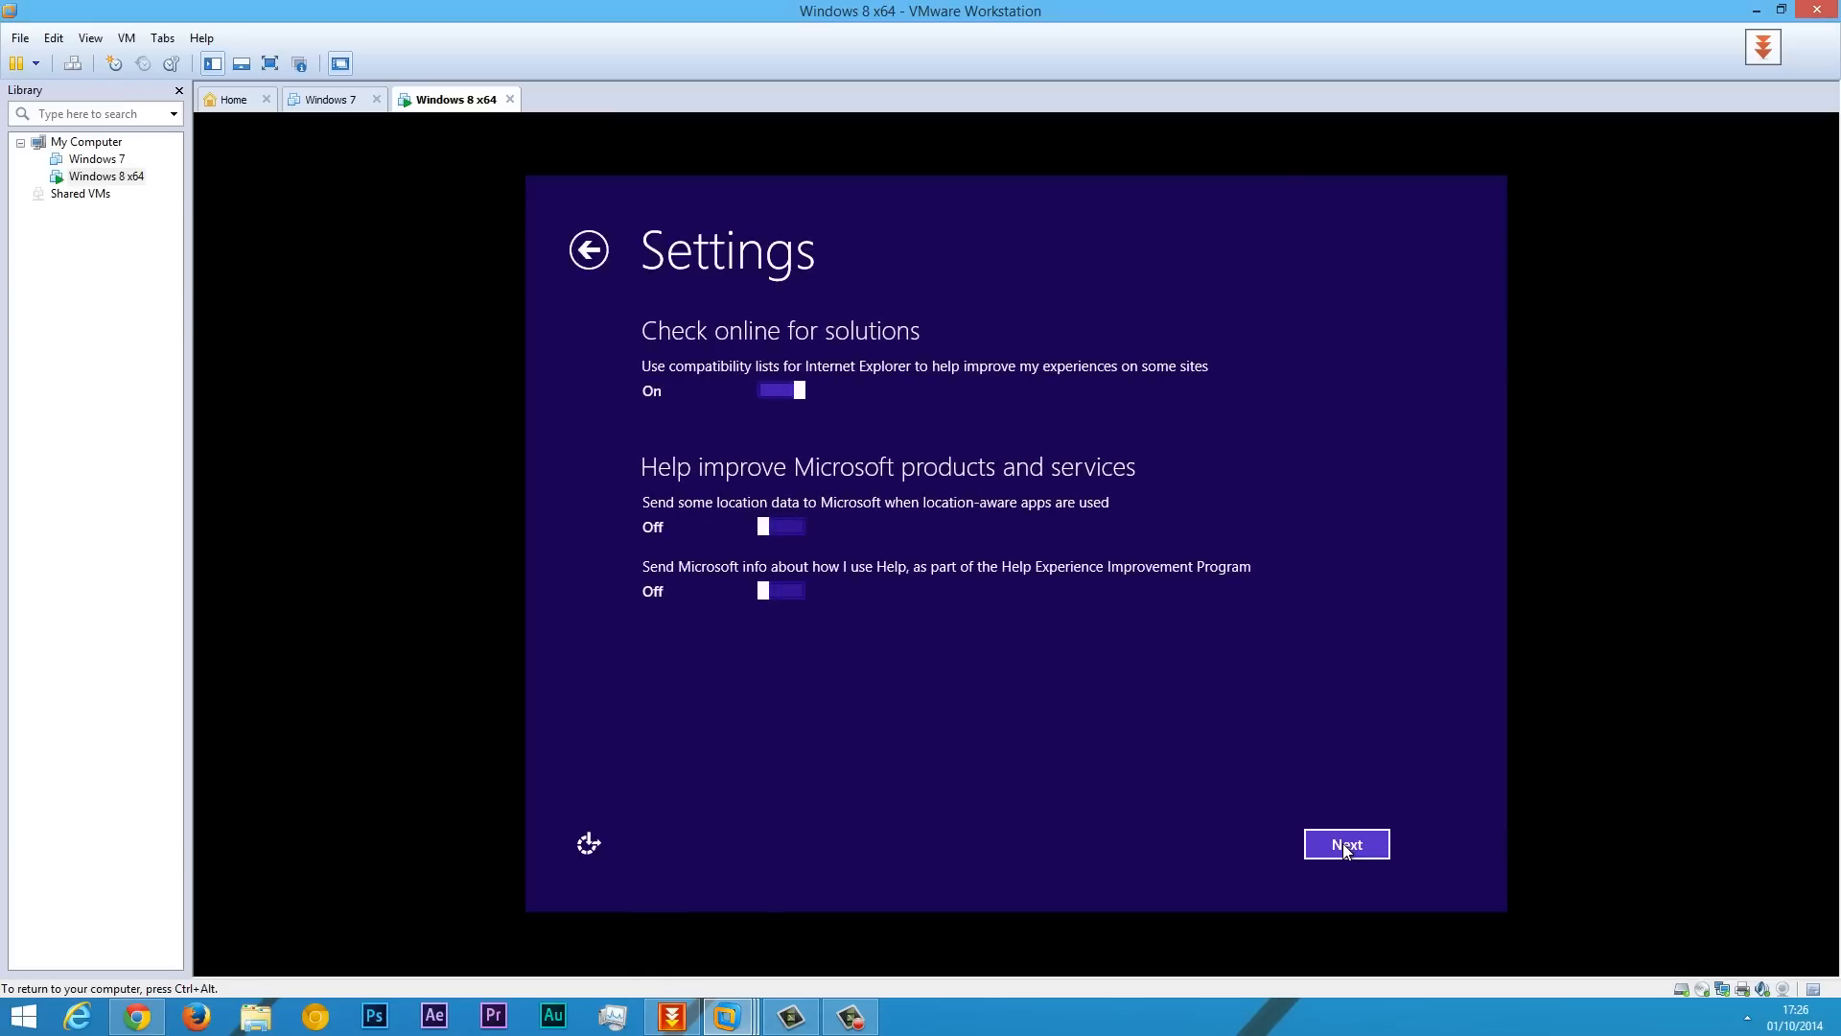
left_click(1347, 844)
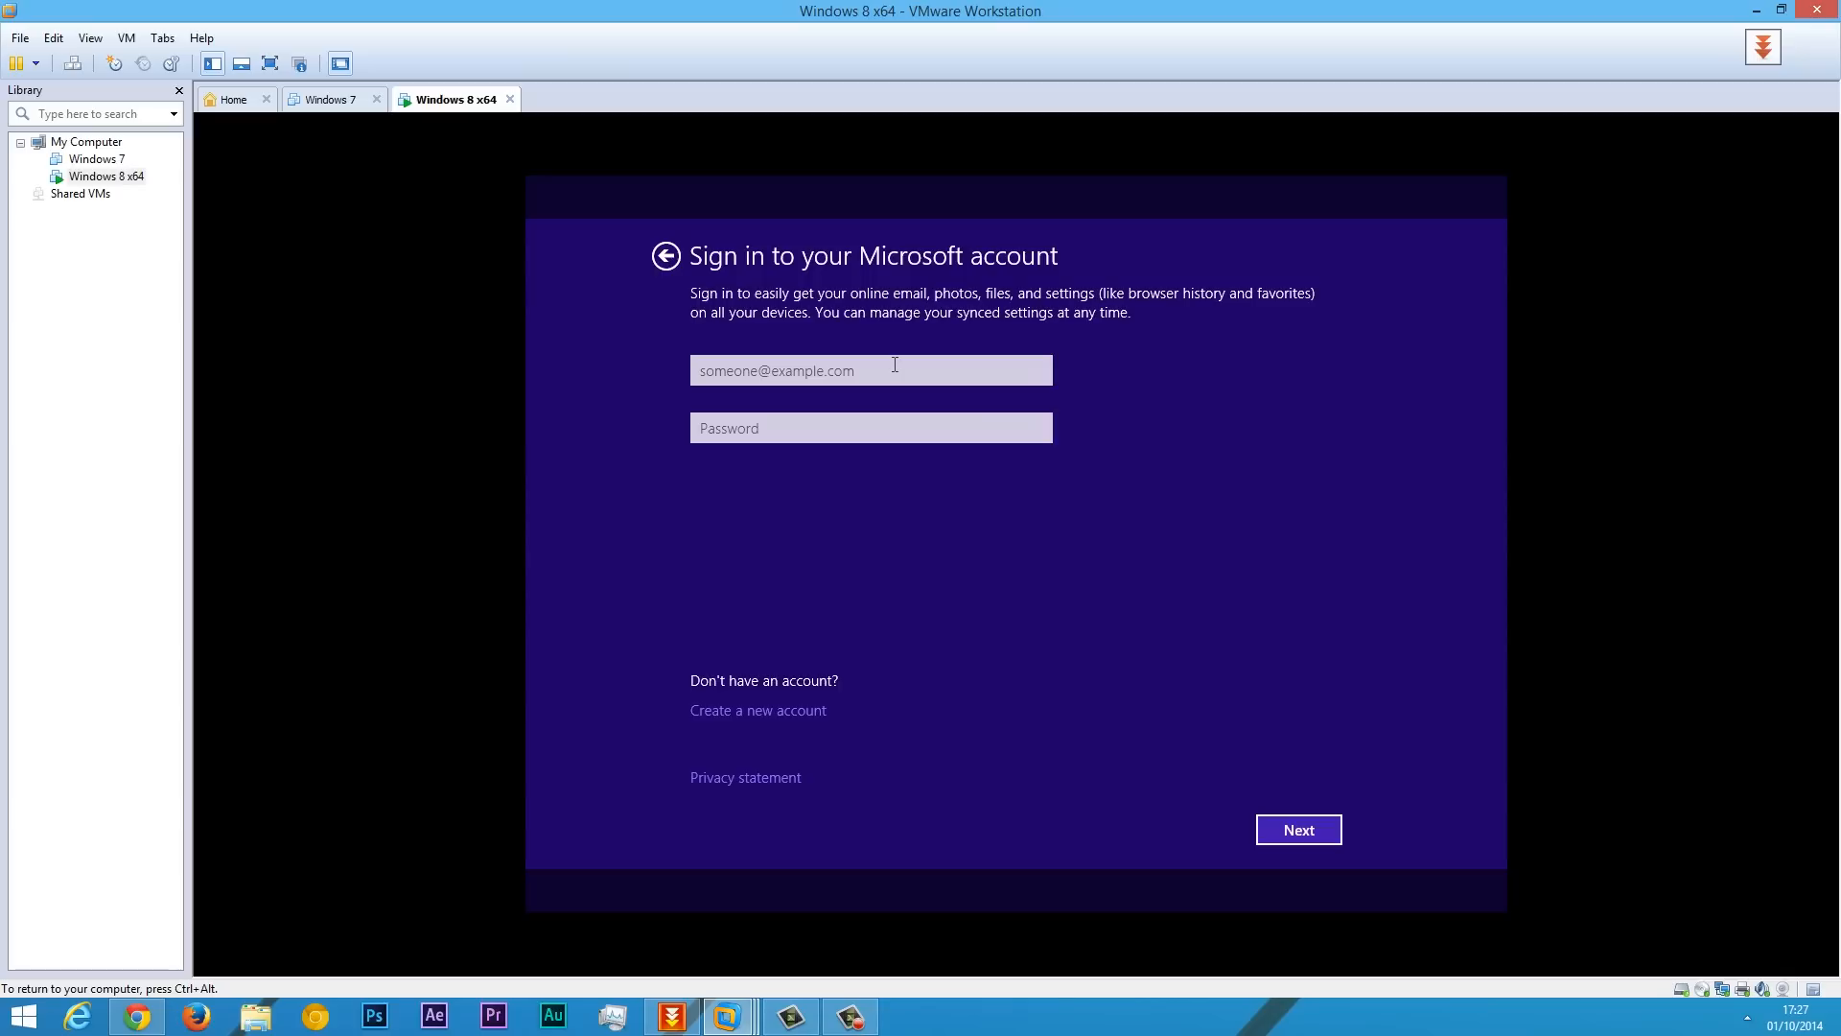
Sign in with the Microsoft account, submit the verification code and confirm the PC setup option.
left_click(823, 370)
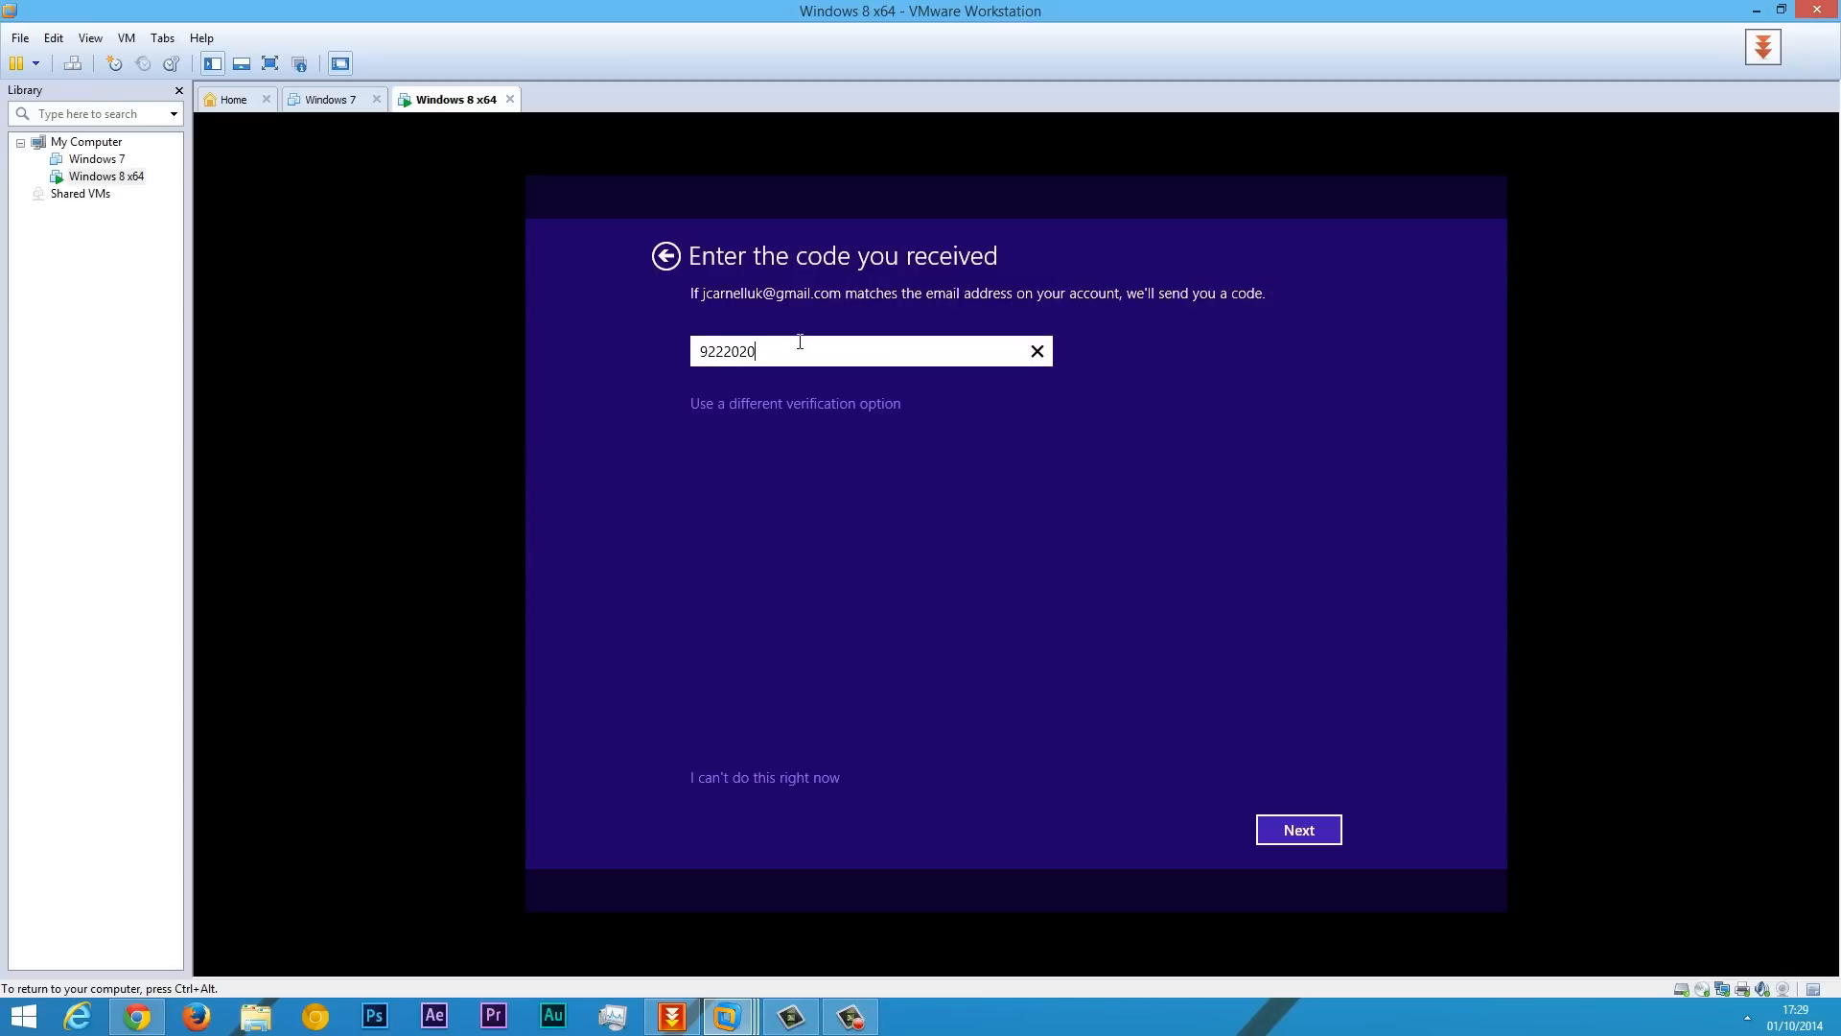
left_click(1299, 828)
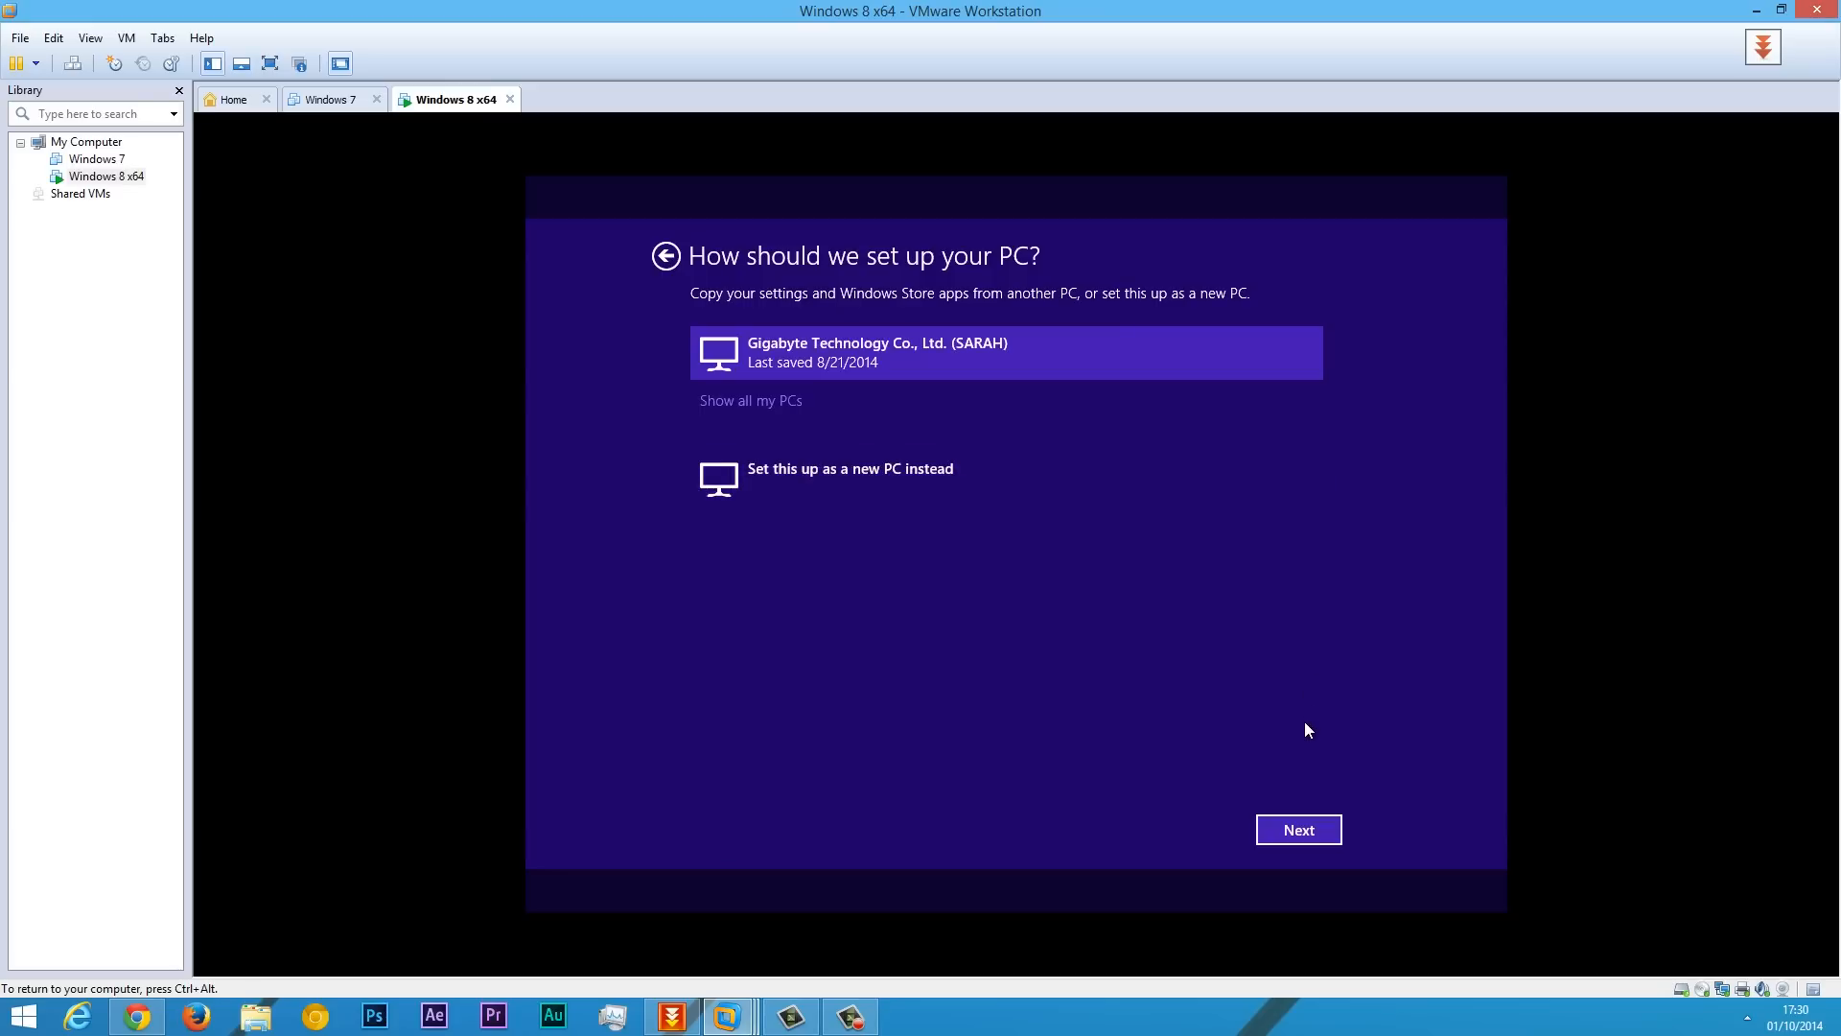
left_click(1297, 829)
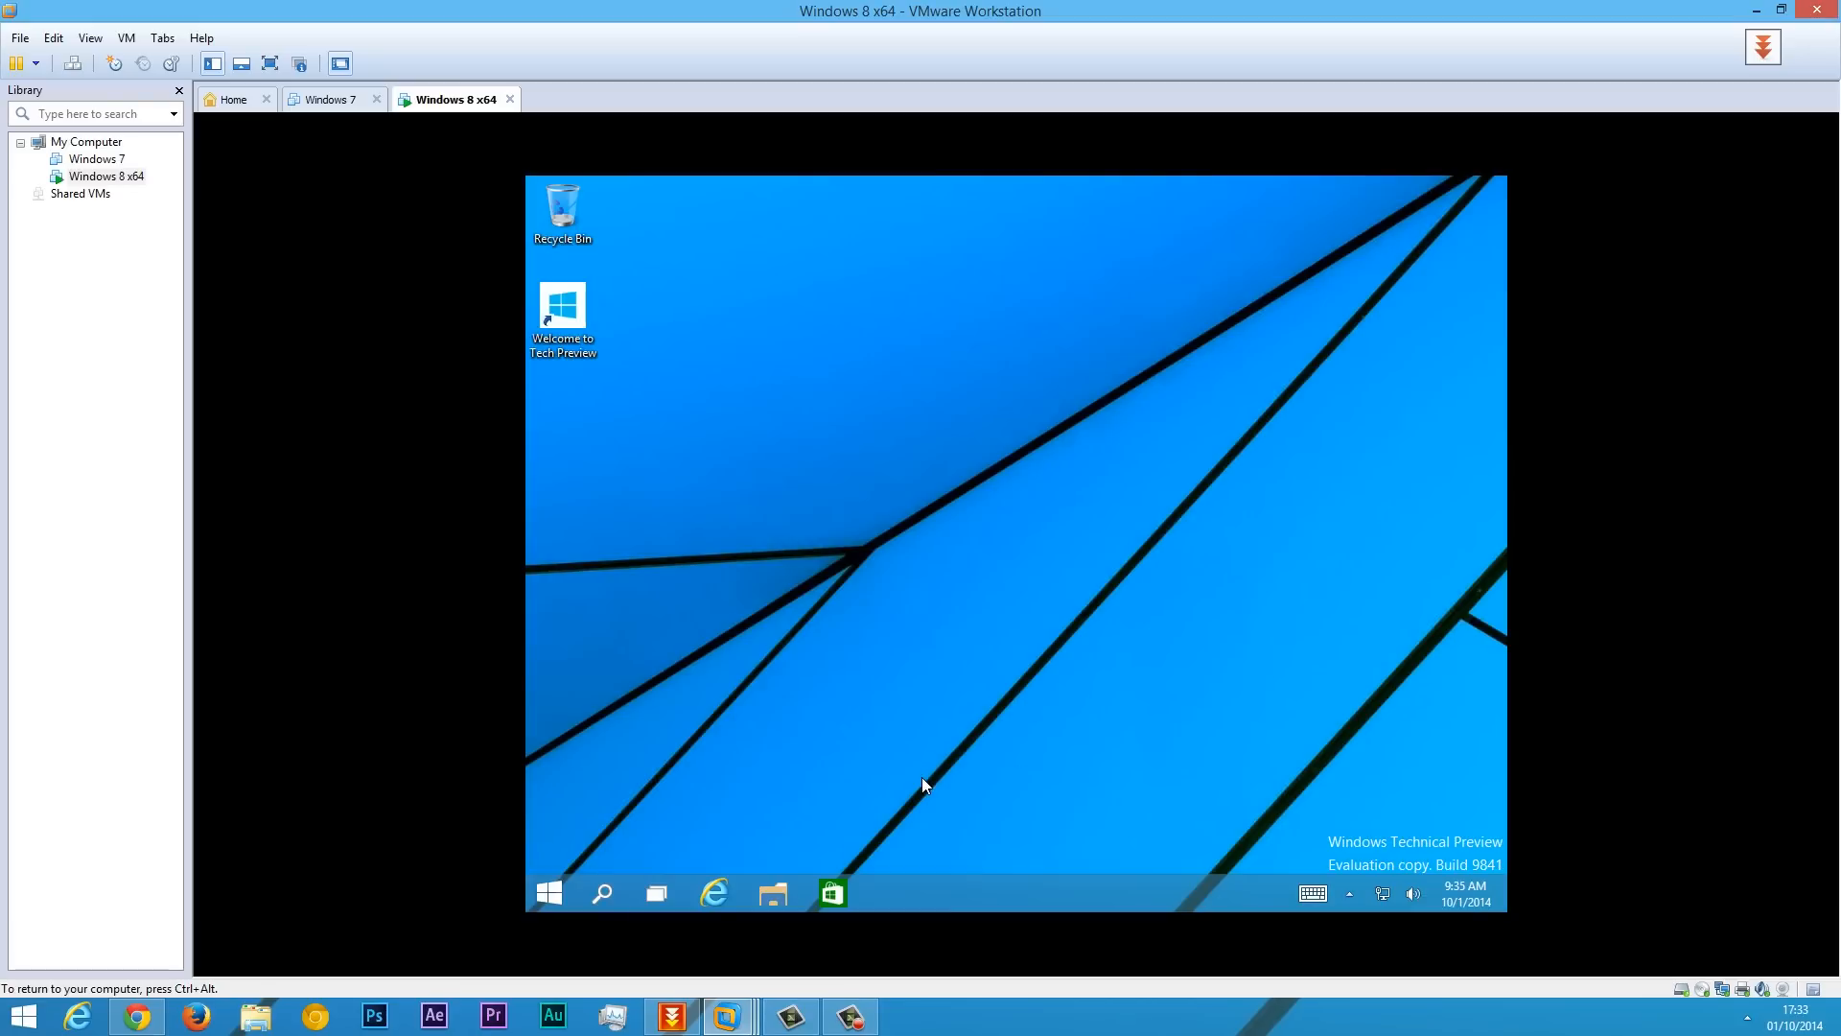
Start Install VMware Tools from the VM menu and bring up the guest's Start menu.
left_click(162, 38)
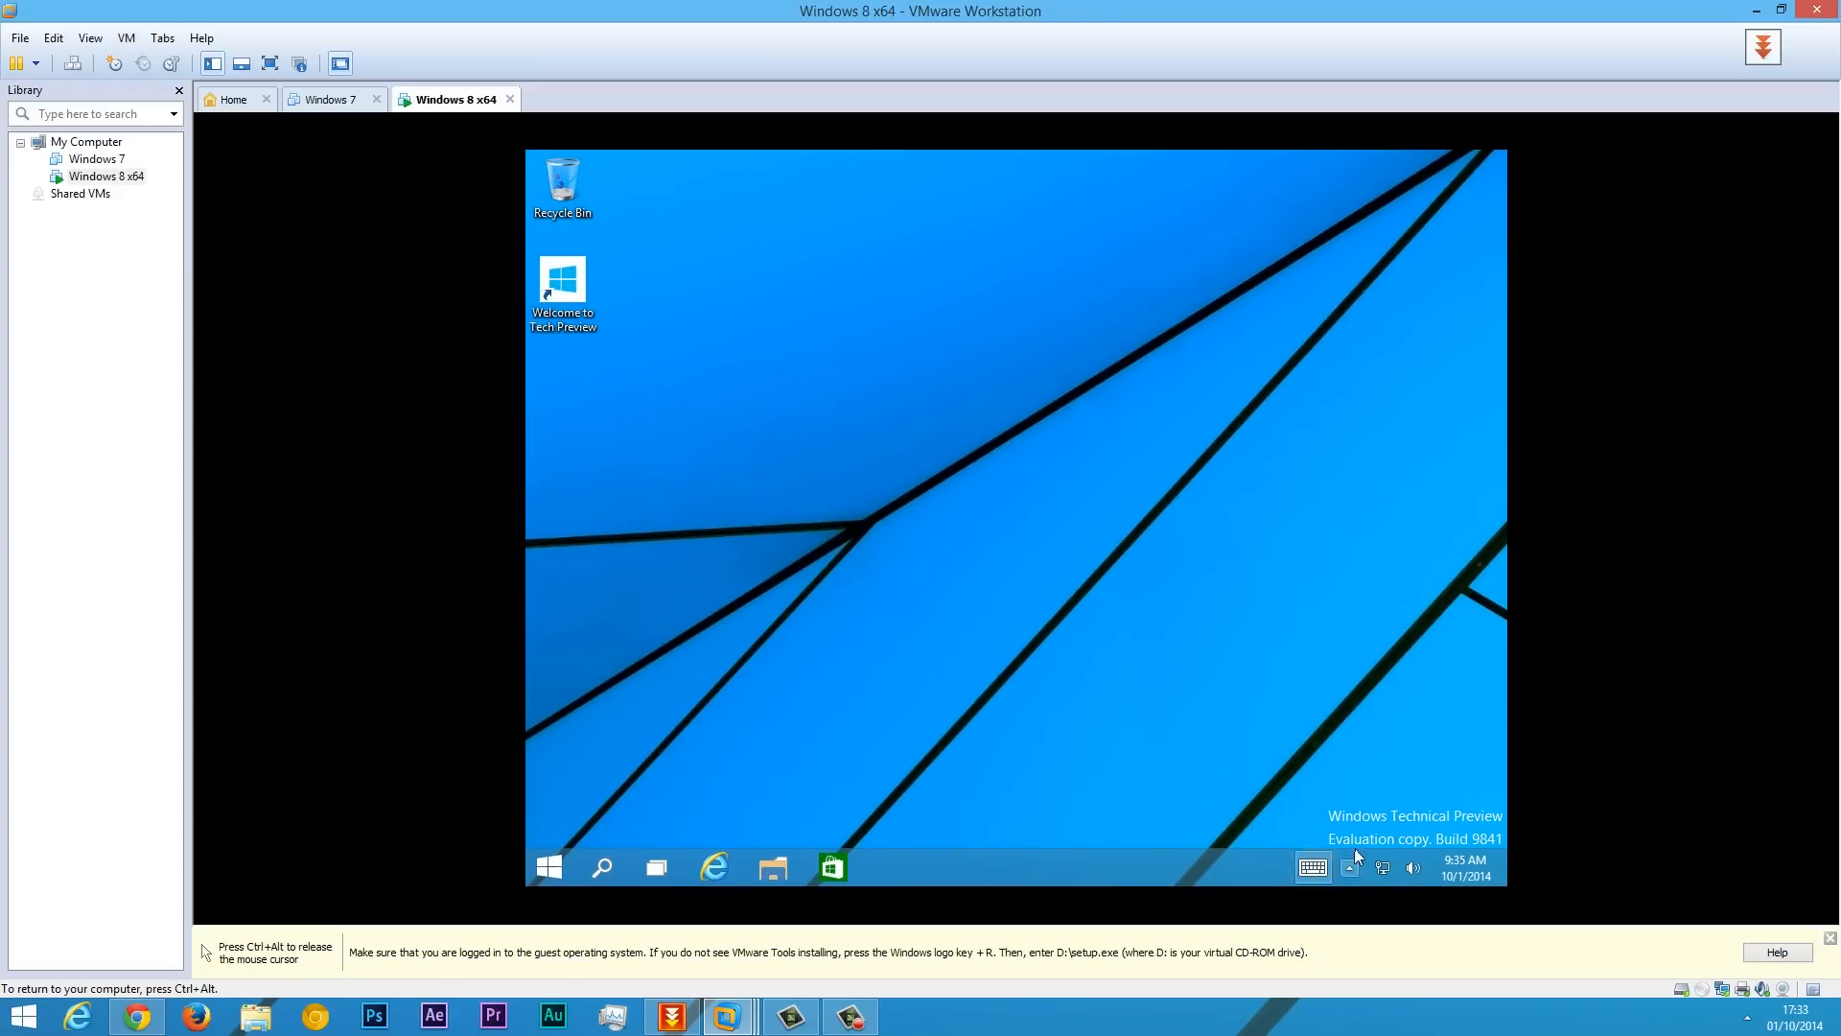
left_click(547, 867)
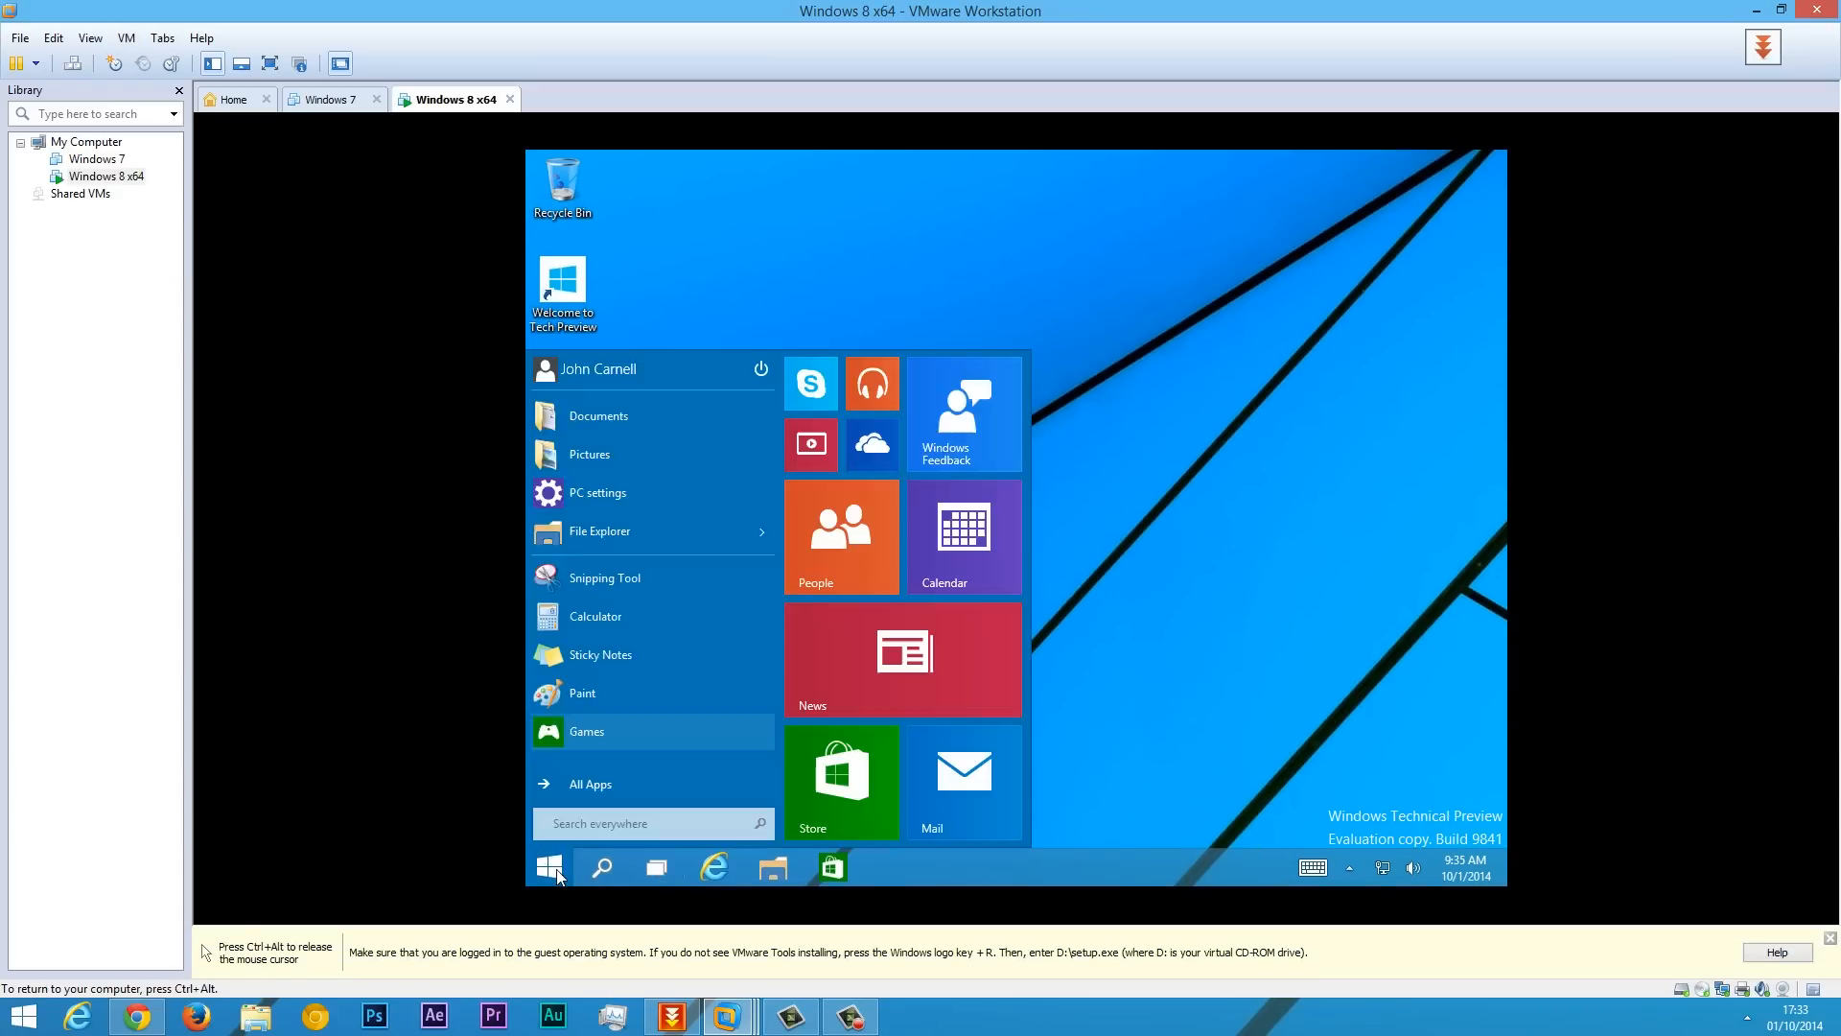
mouse_move(631, 455)
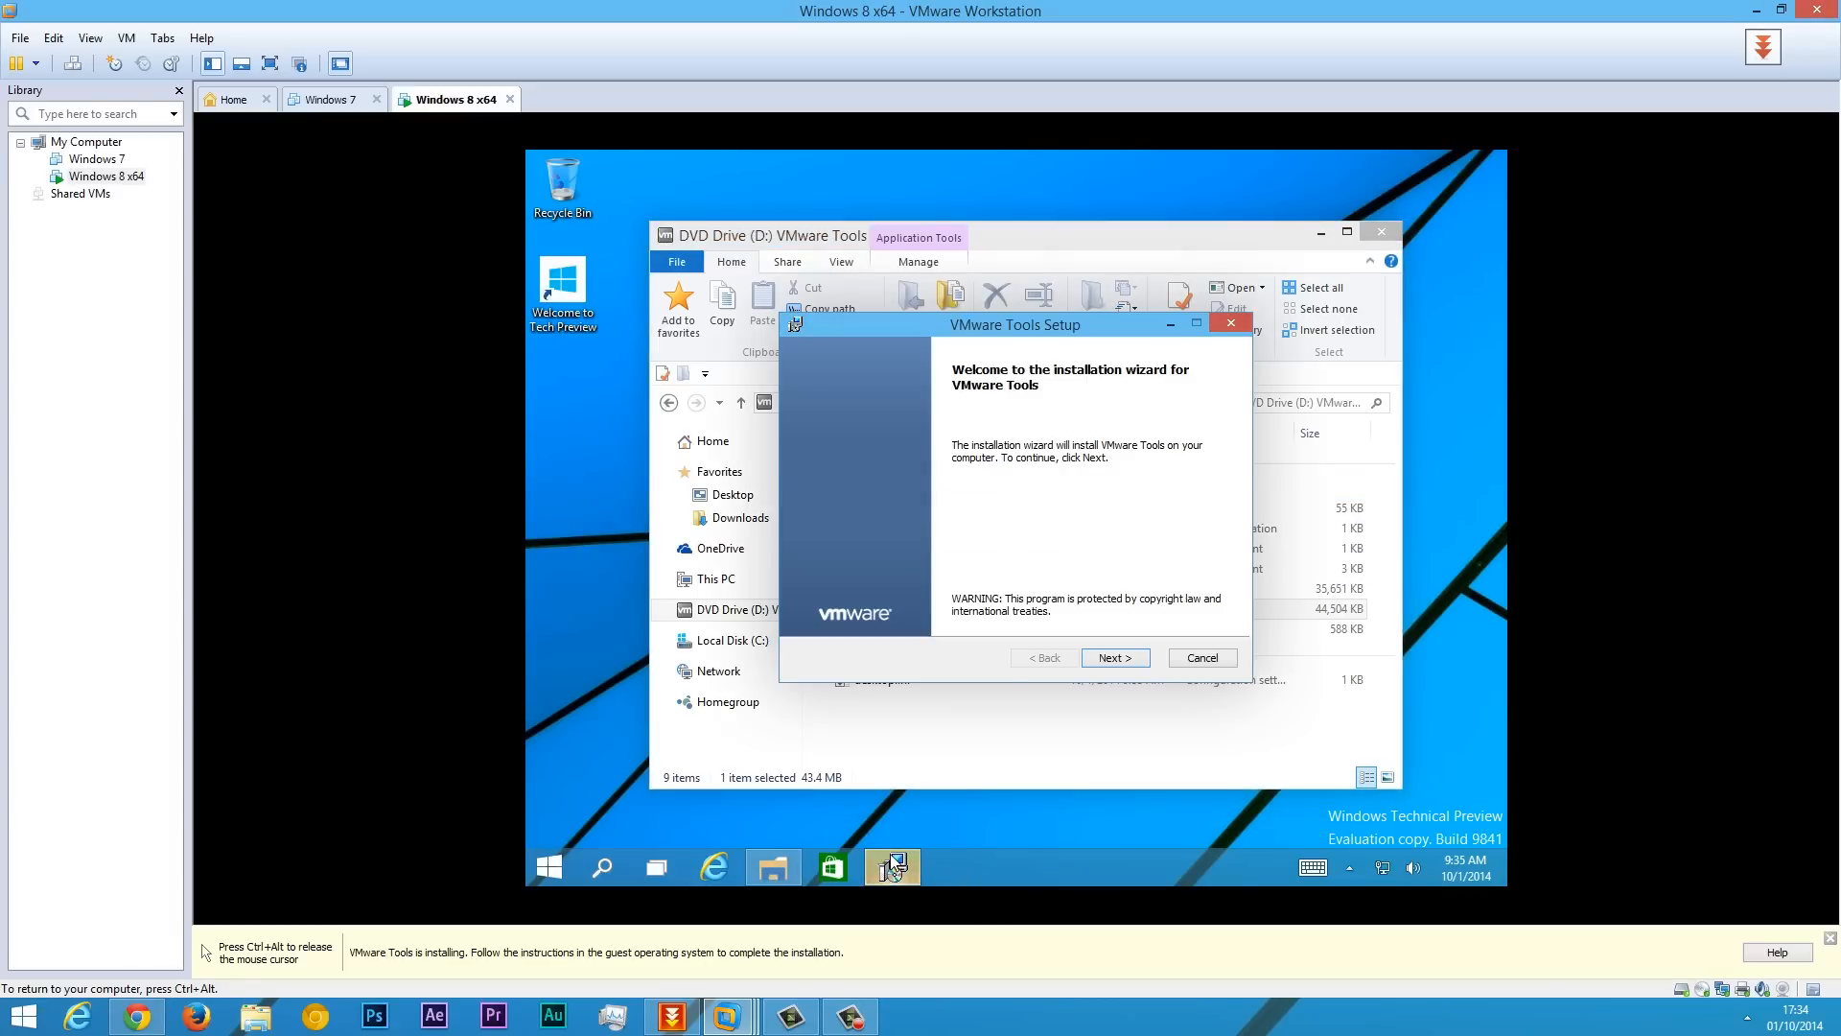
Pass the VMware Tools Setup welcome page and begin the installation.
left_click(1112, 658)
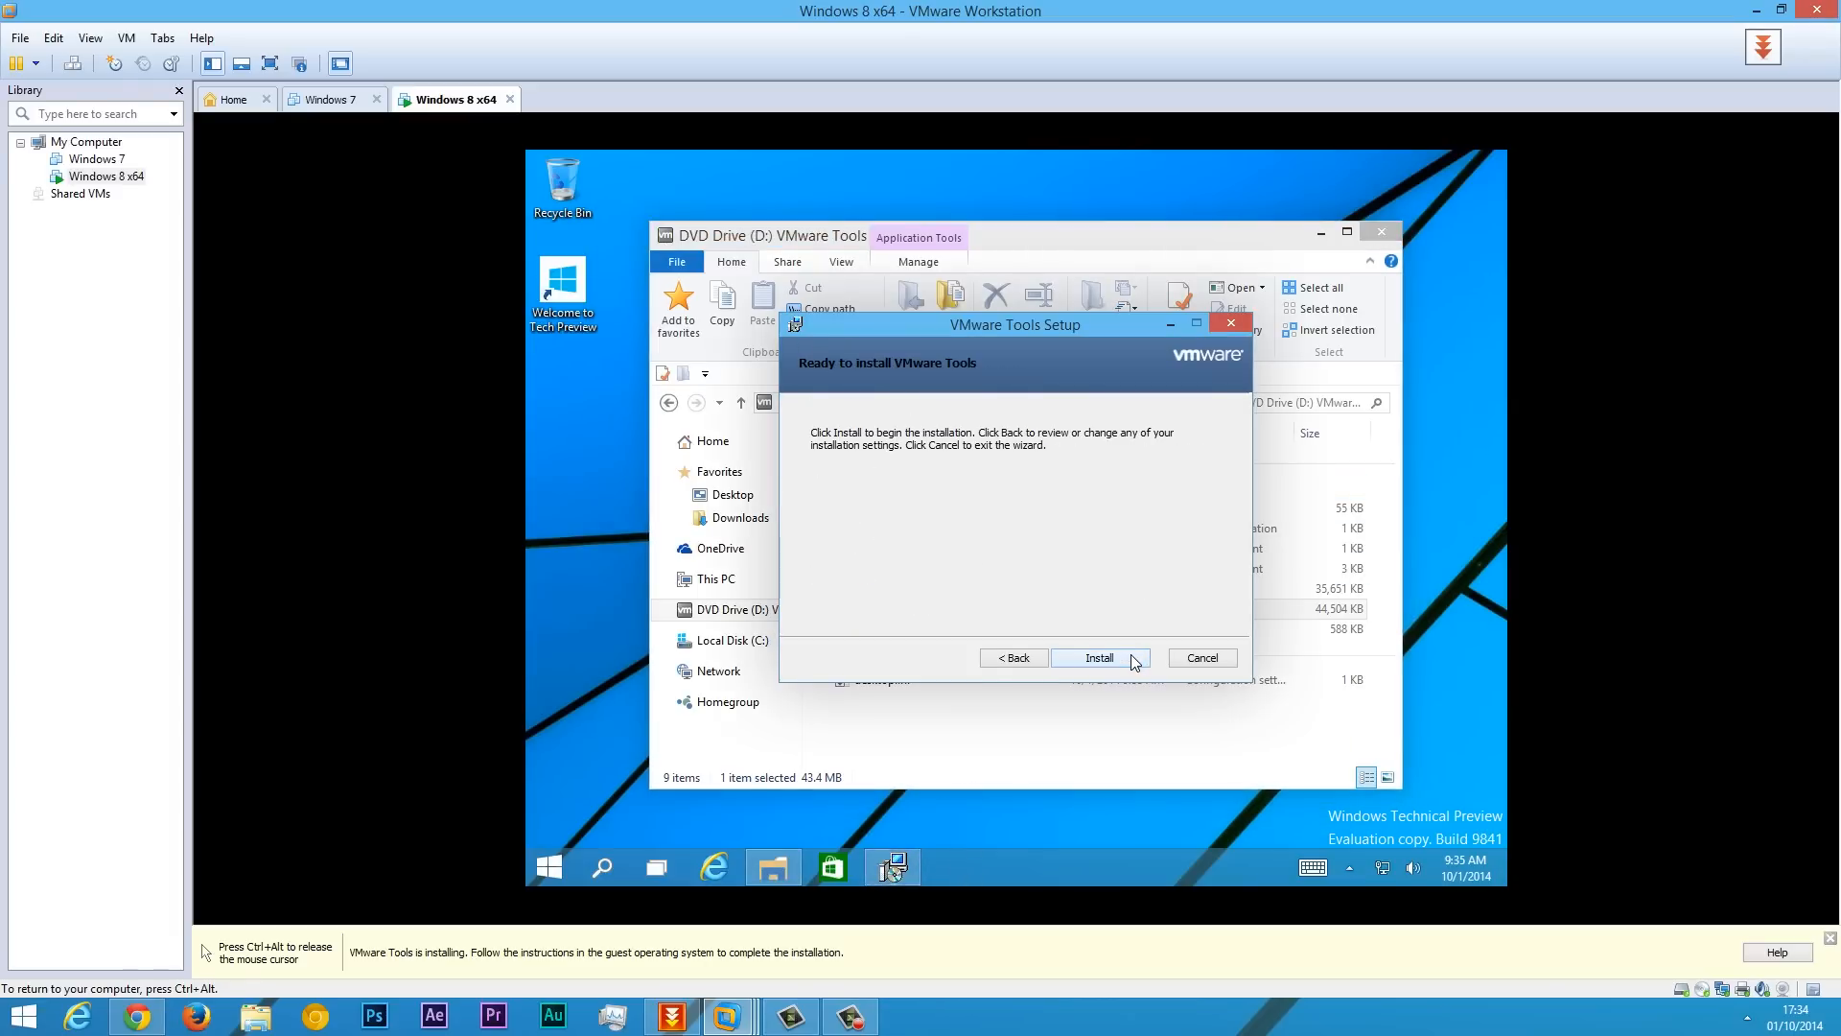
left_click(1097, 658)
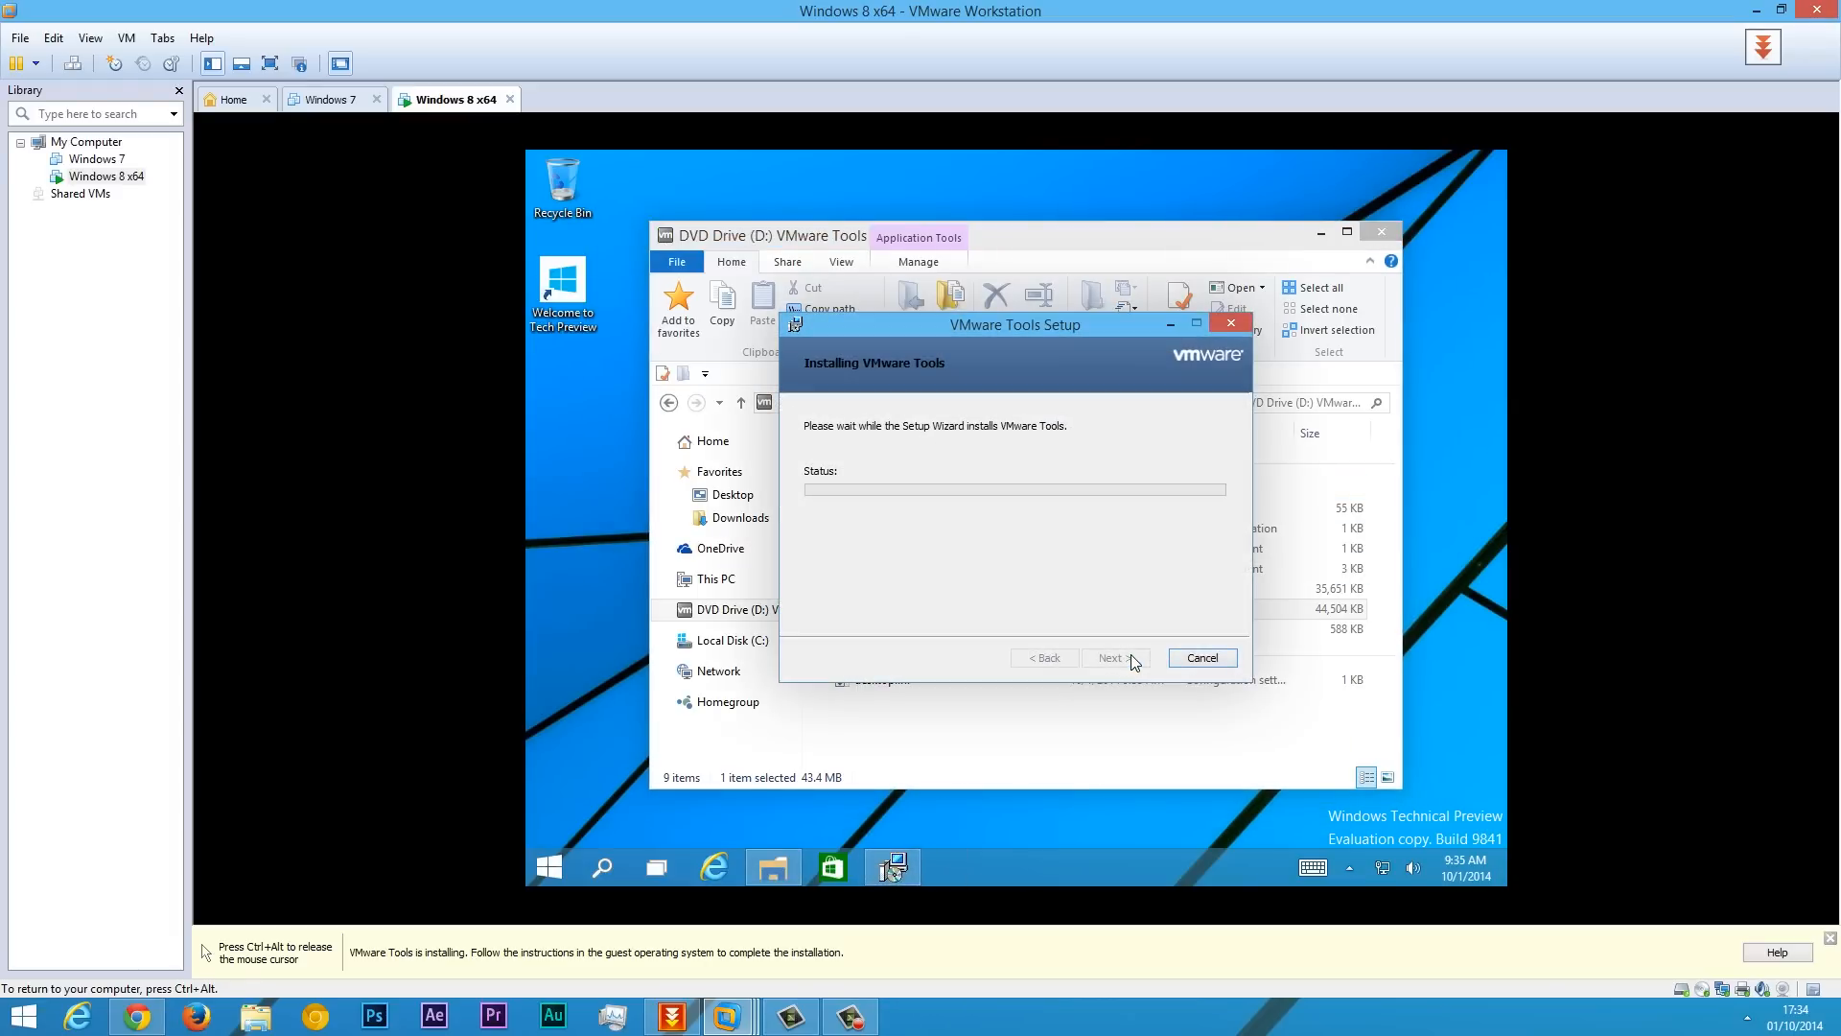